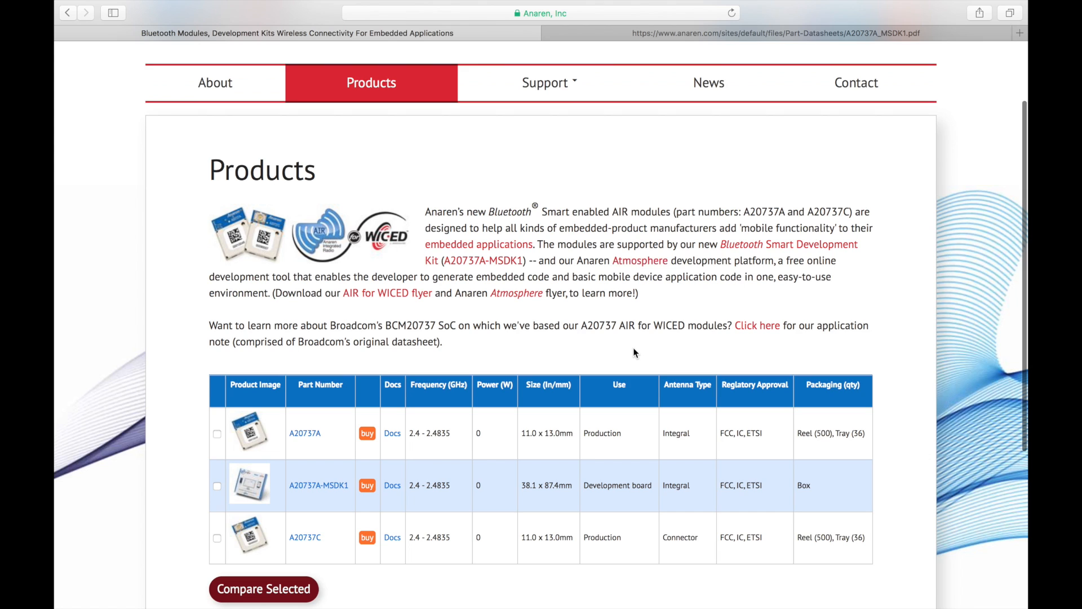
- Scroll through the MSDK1 datasheet's features and development board layout
scroll("down", 3)
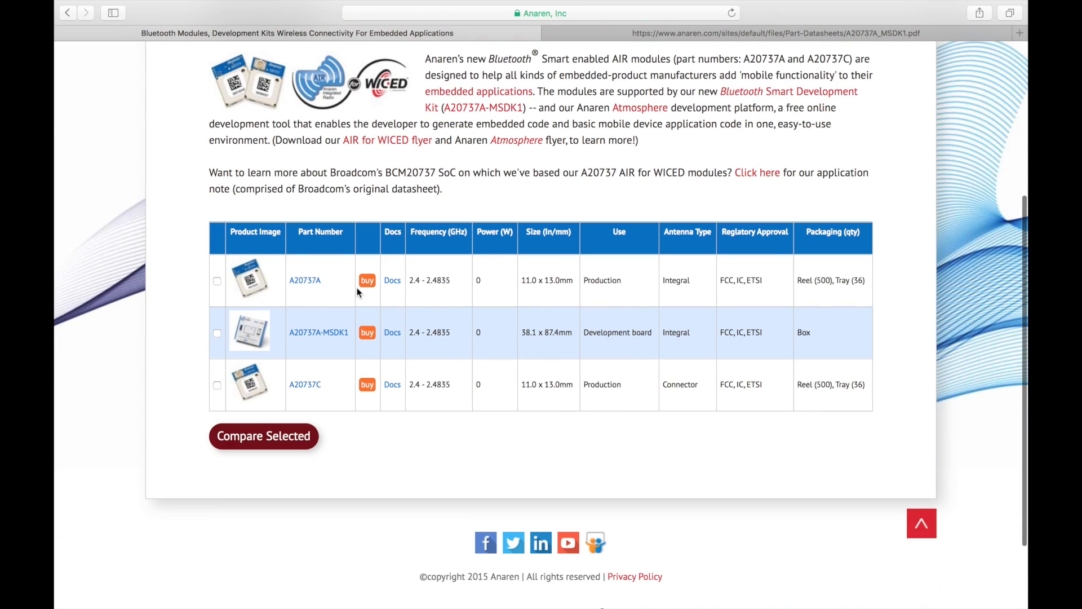
mouse_move(283, 299)
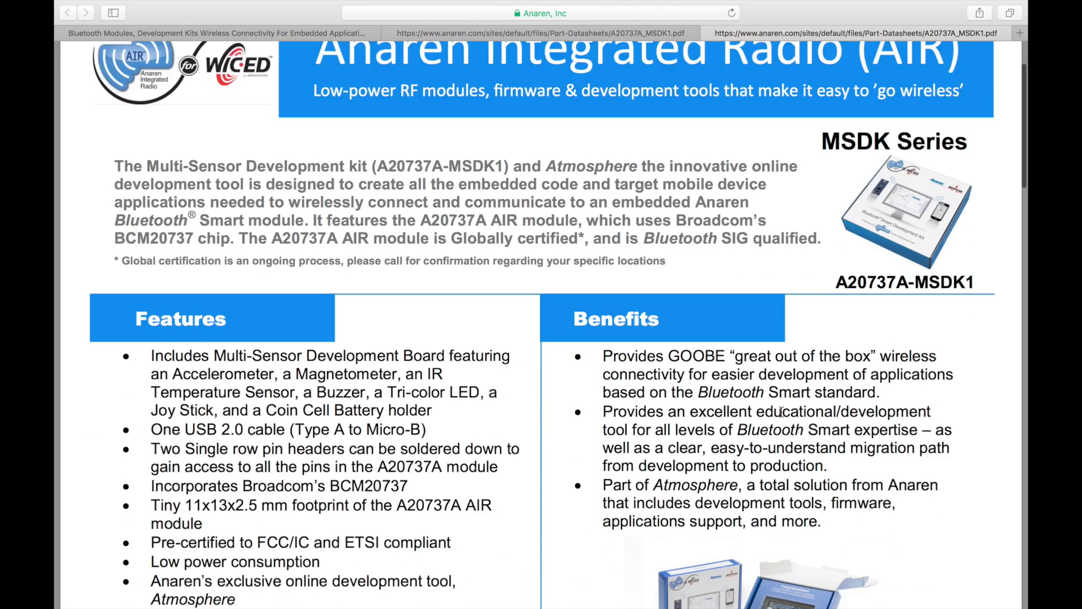
scroll("down", 3)
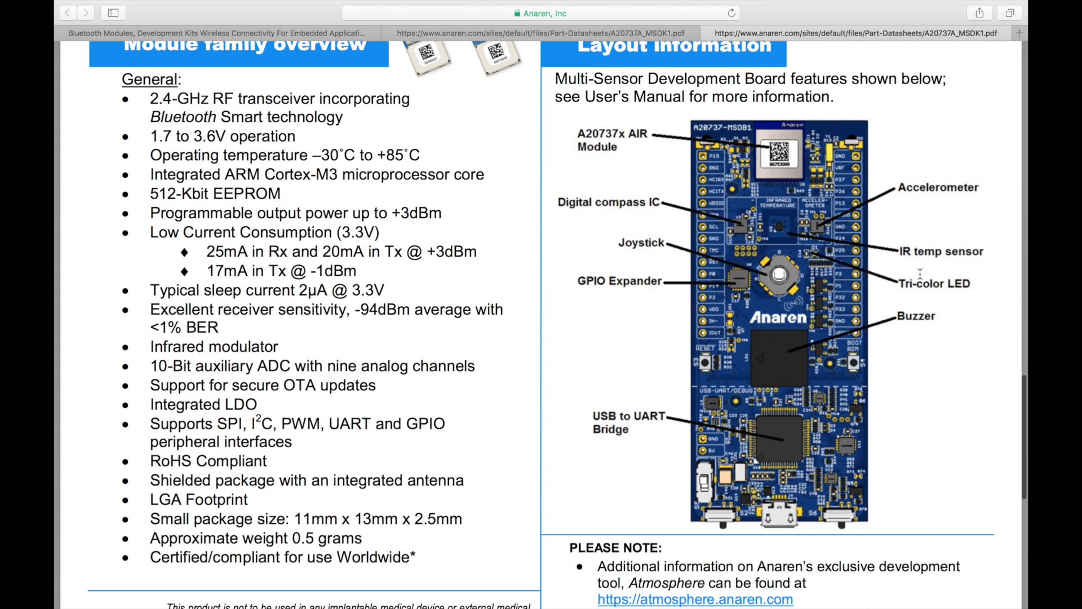
mouse_move(809, 512)
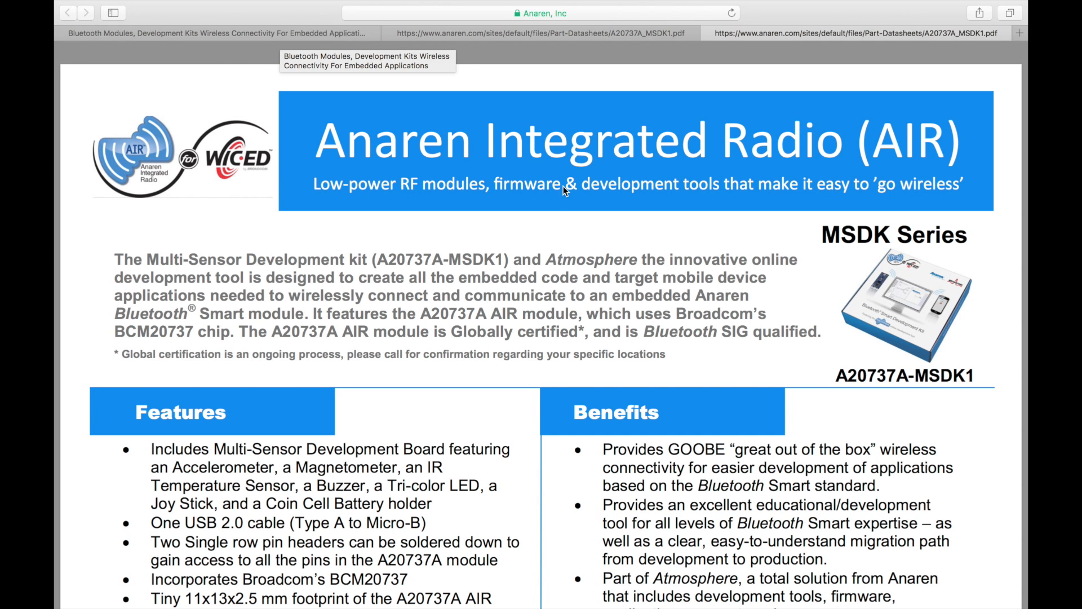
mouse_move(470, 72)
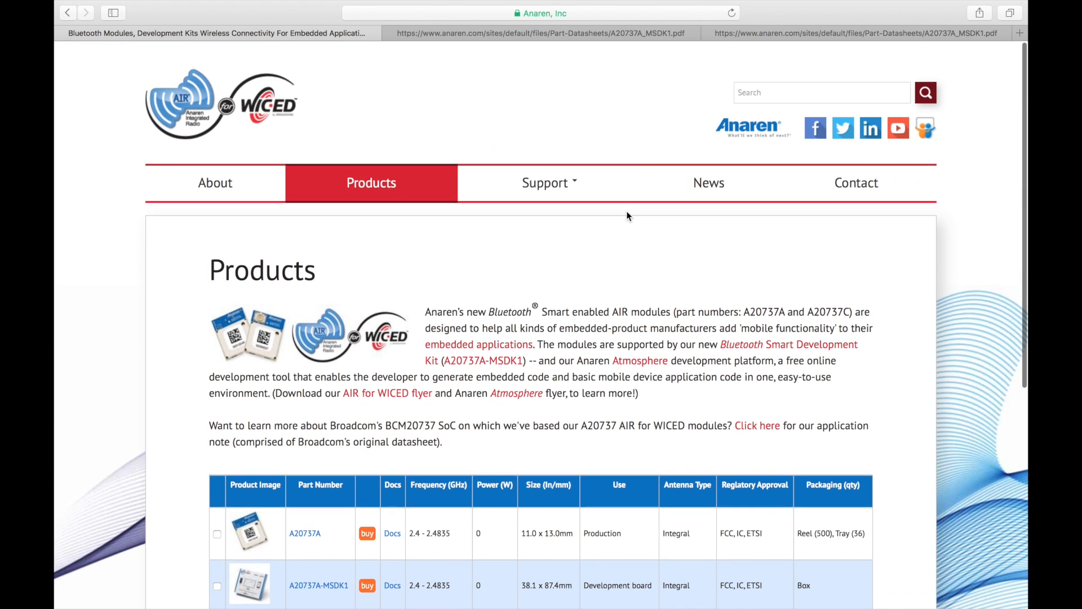
- Navigate via Support to the Atmosphere development site and then its Downloads page
left_click(545, 183)
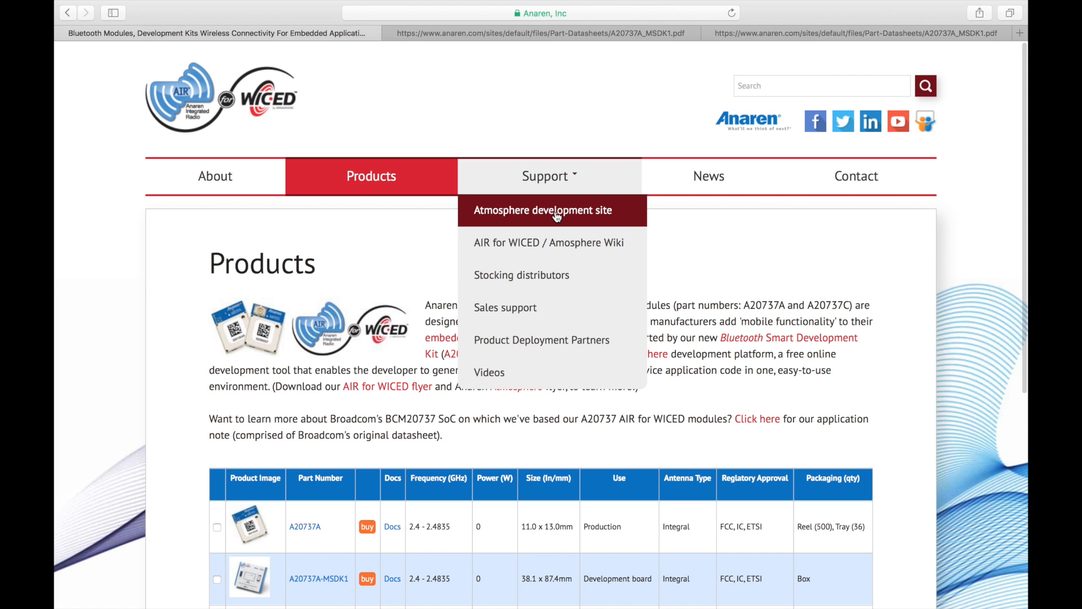
left_click(542, 211)
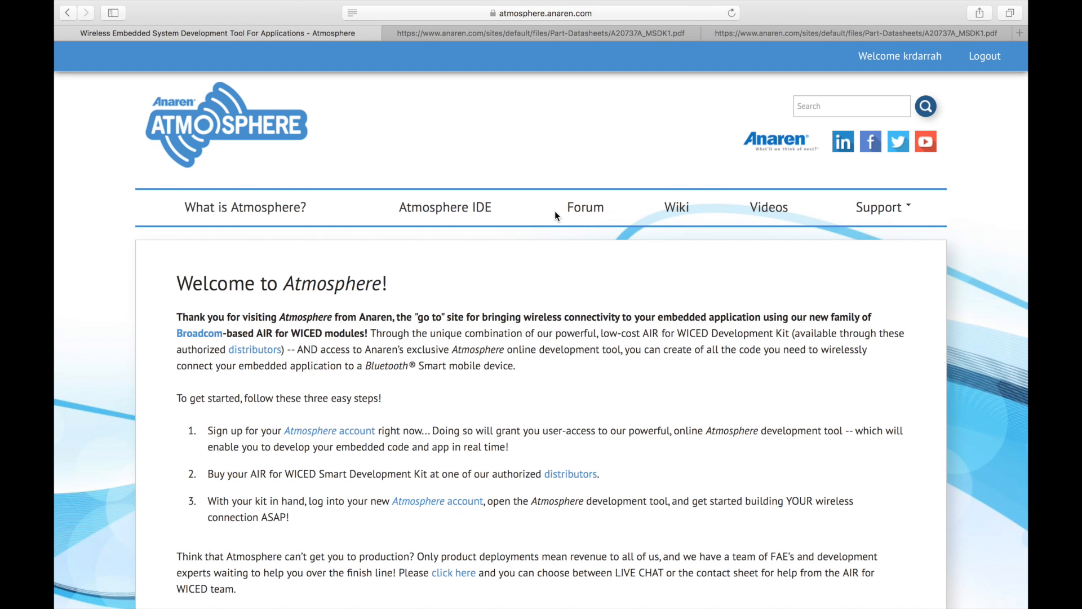
mouse_move(543, 362)
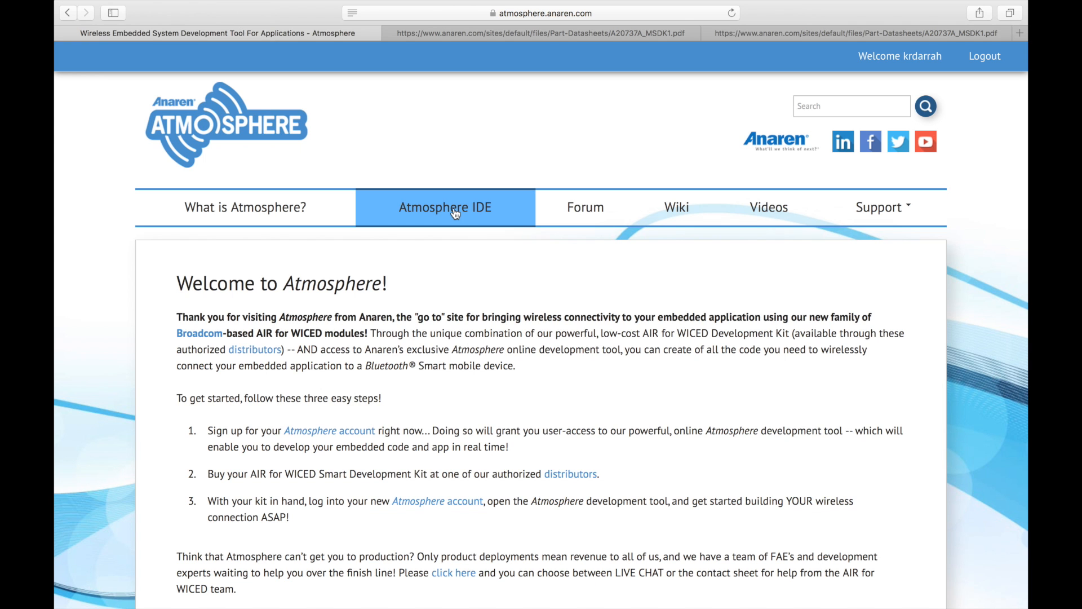
left_click(884, 208)
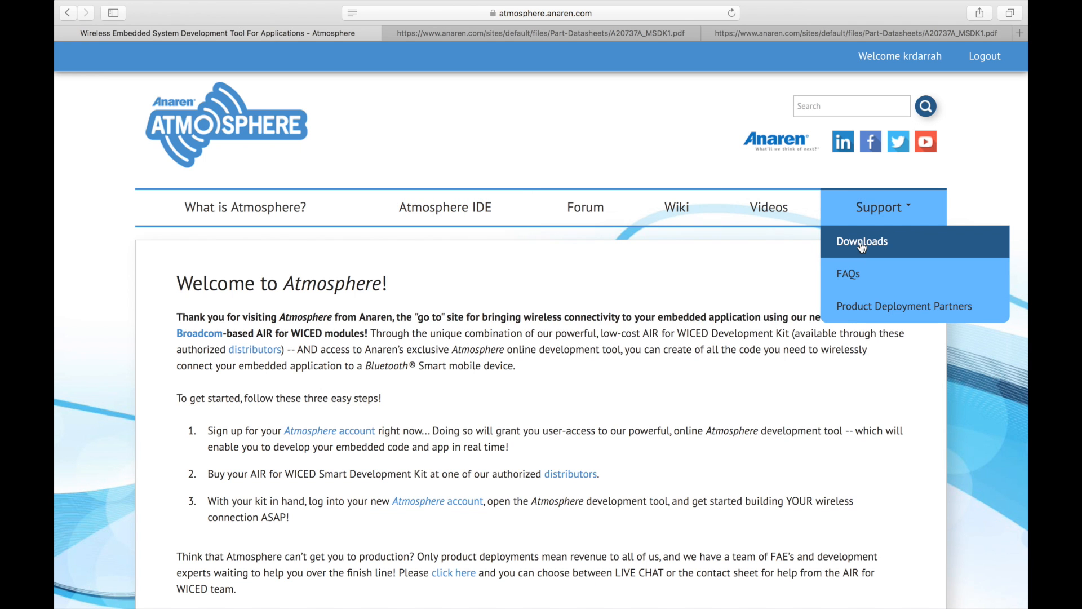
left_click(860, 241)
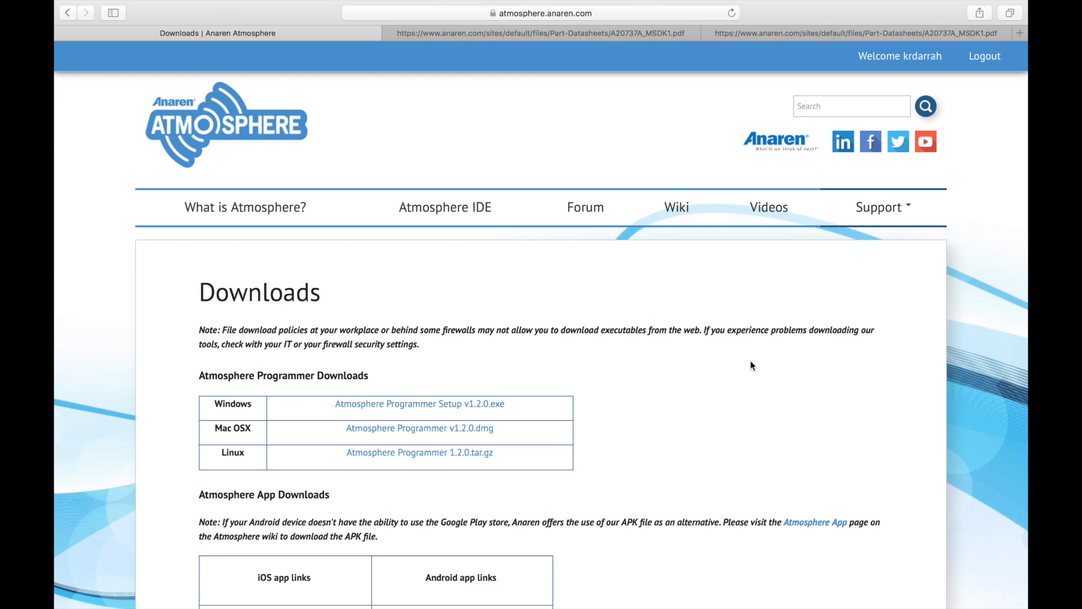
scroll("down", 3)
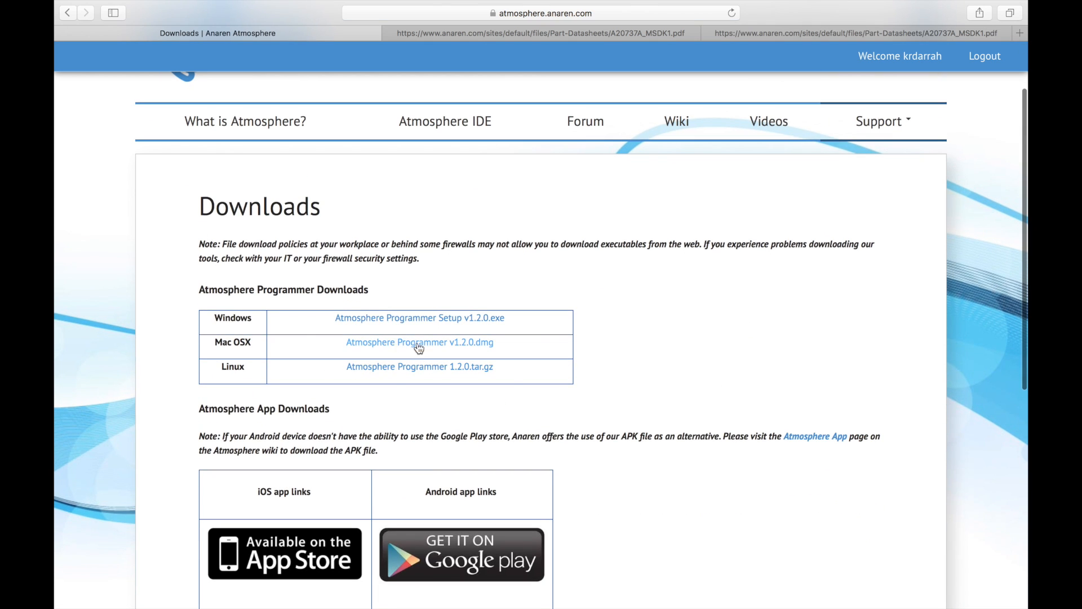
mouse_move(429, 345)
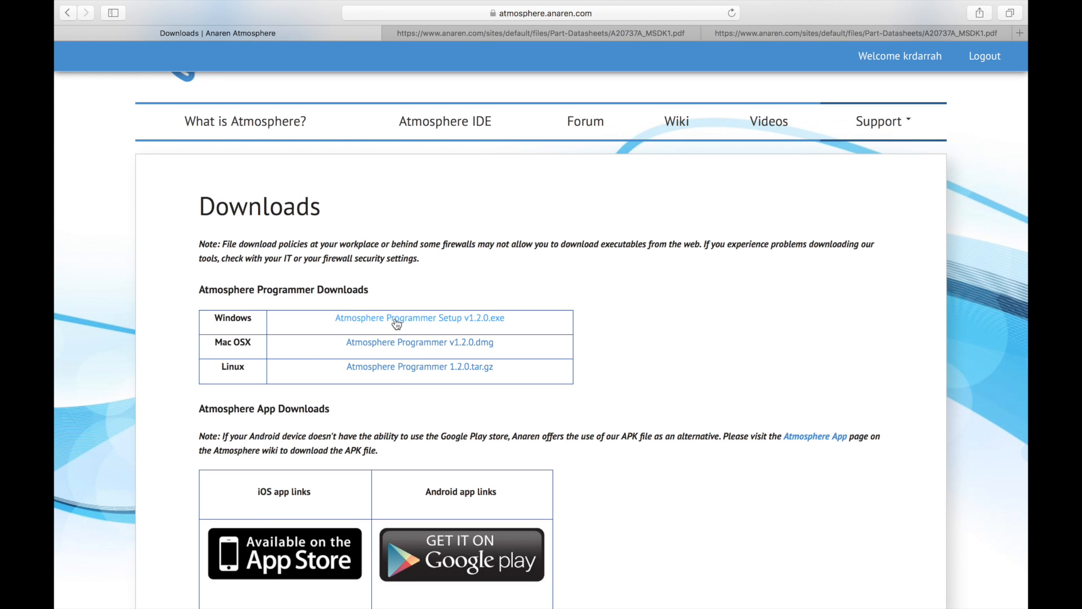
scroll("down", 3)
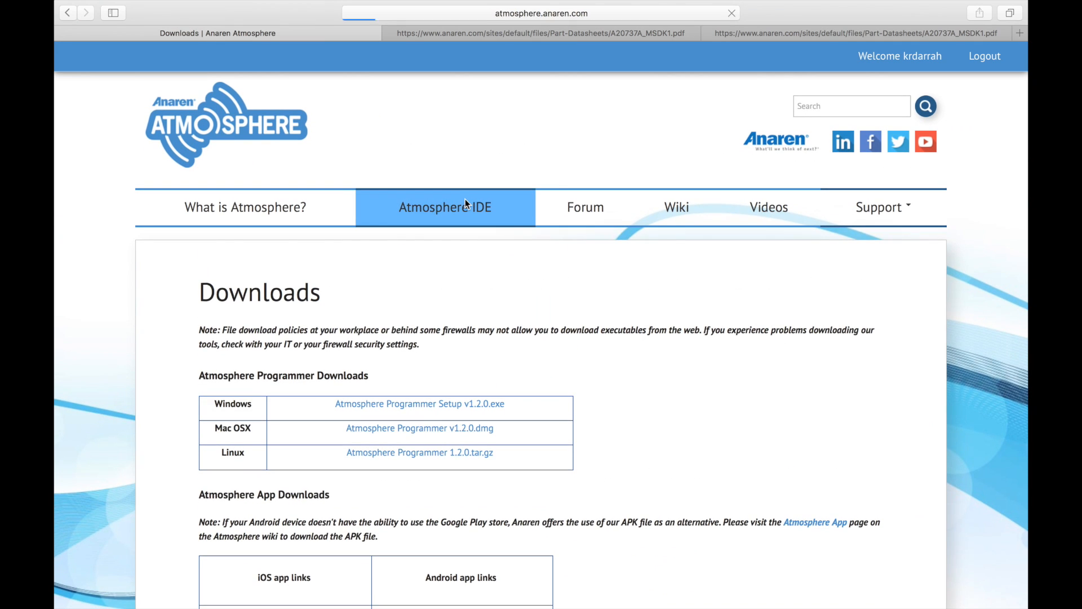
- Launch the Atmosphere IDE, reloading the button-to-GPIO project, and bring up its File menu
left_click(445, 208)
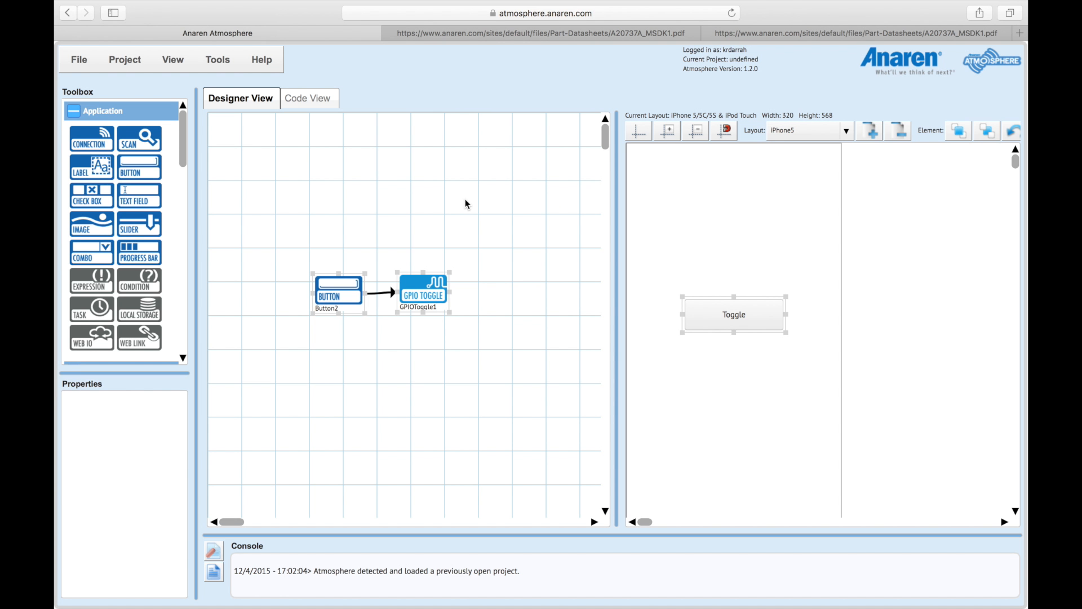
mouse_move(388, 341)
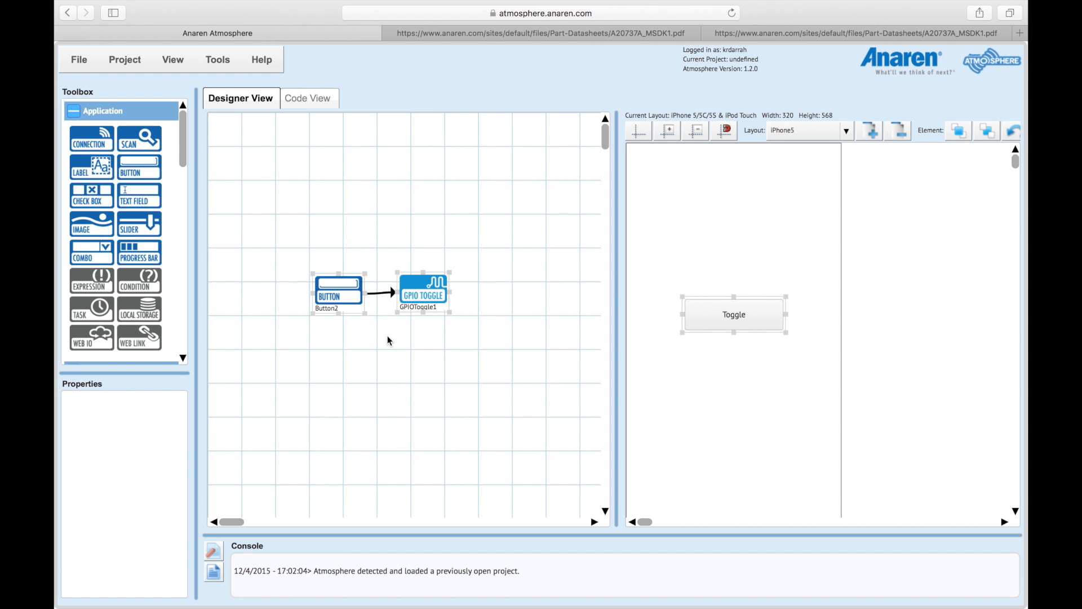
mouse_move(208, 81)
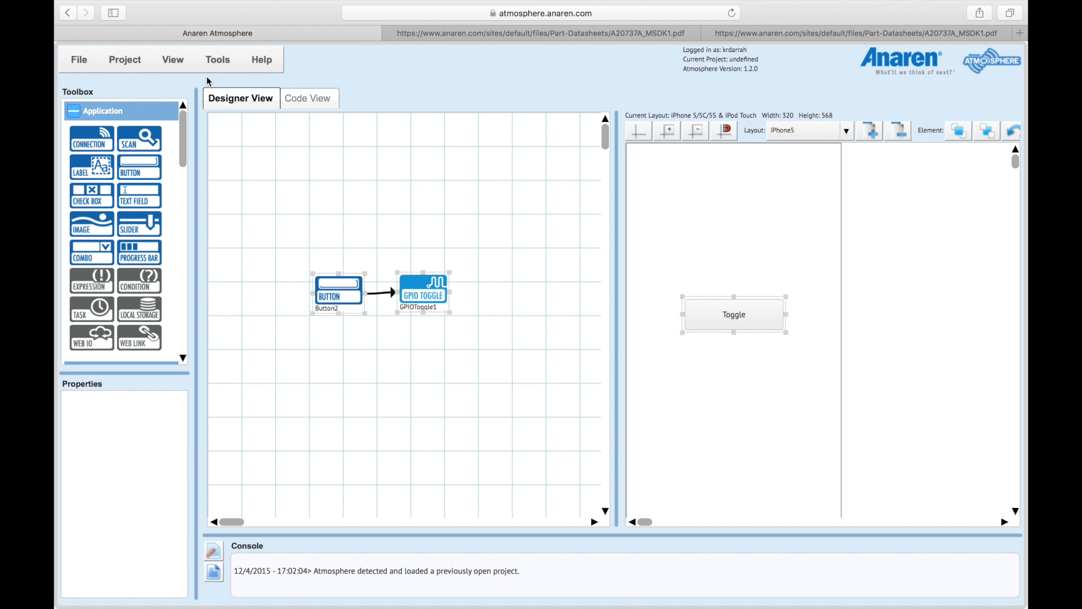
left_click(79, 60)
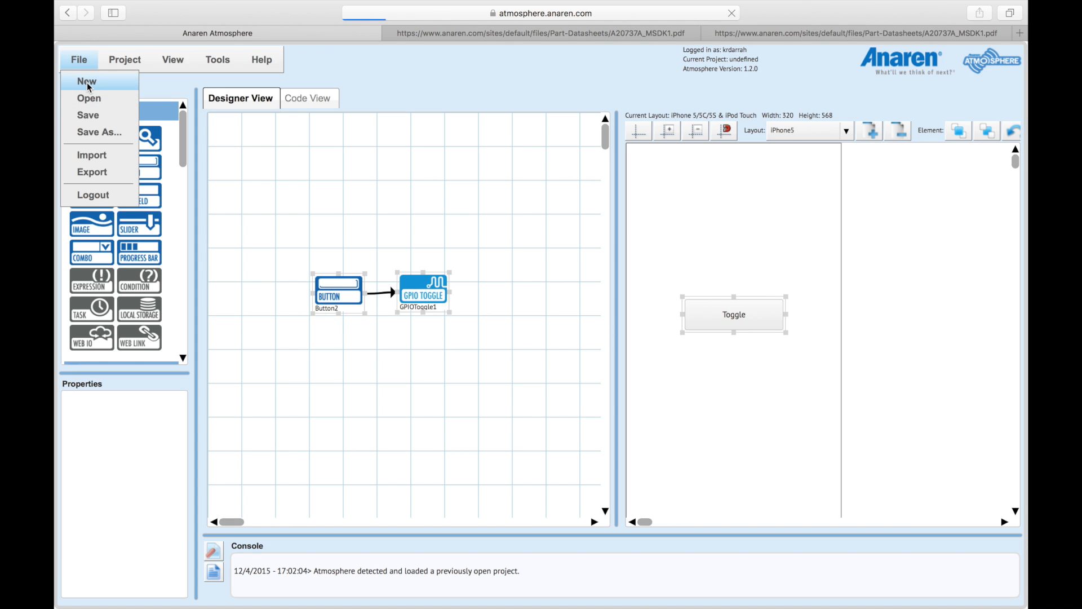
- Start a new empty project with File > New and view its blank Code View
left_click(86, 81)
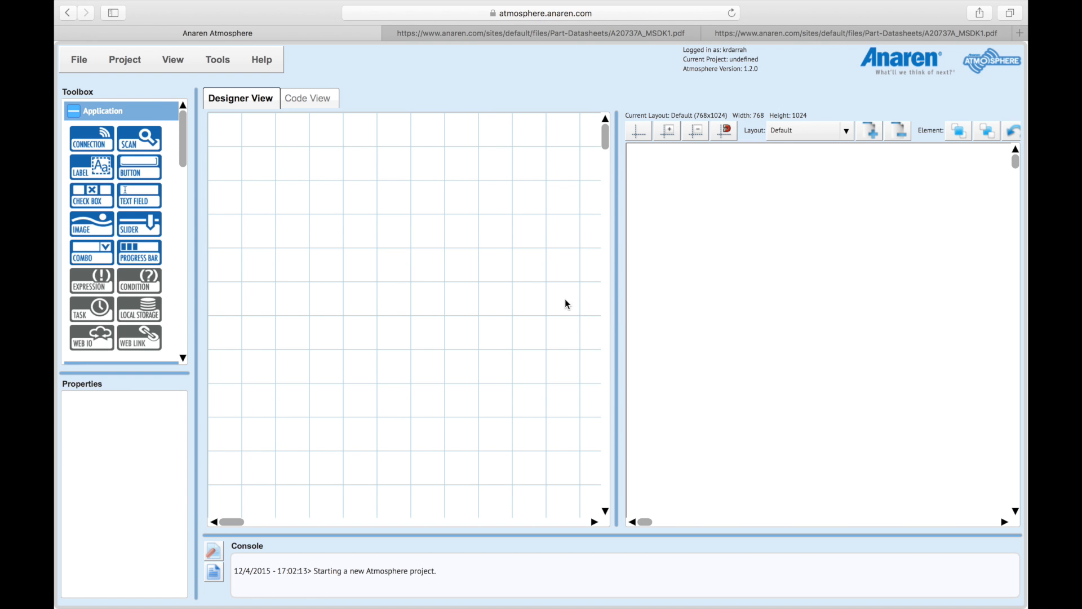
mouse_move(520, 363)
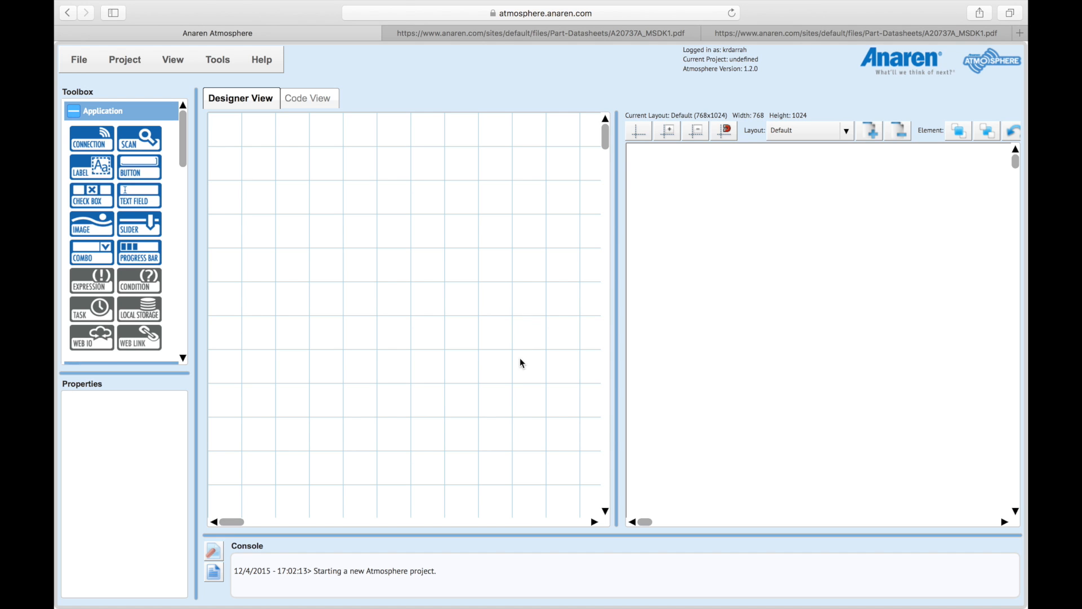
mouse_move(426, 376)
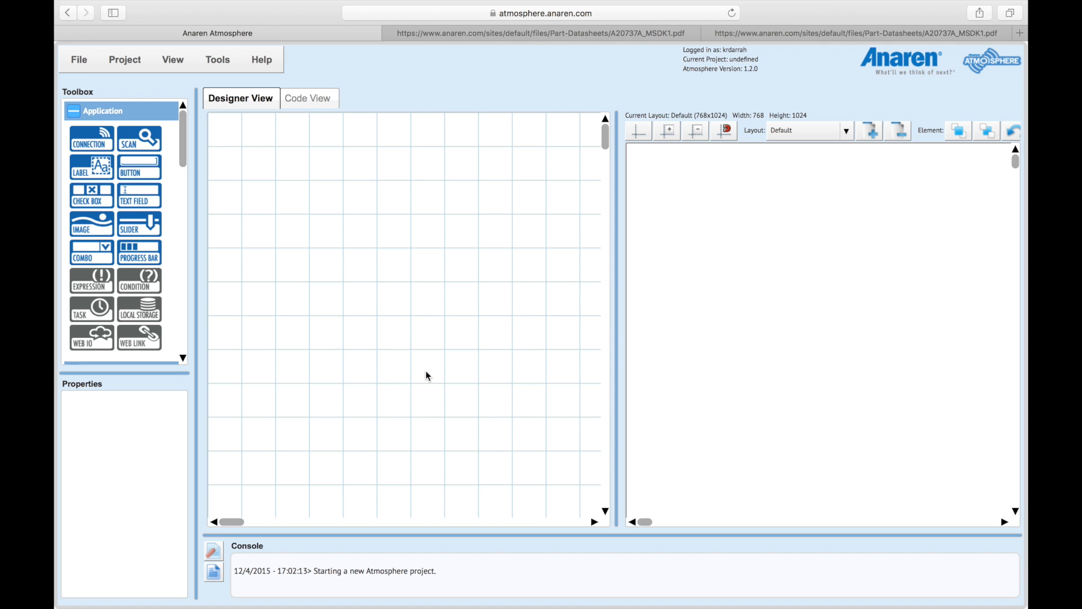
mouse_move(385, 287)
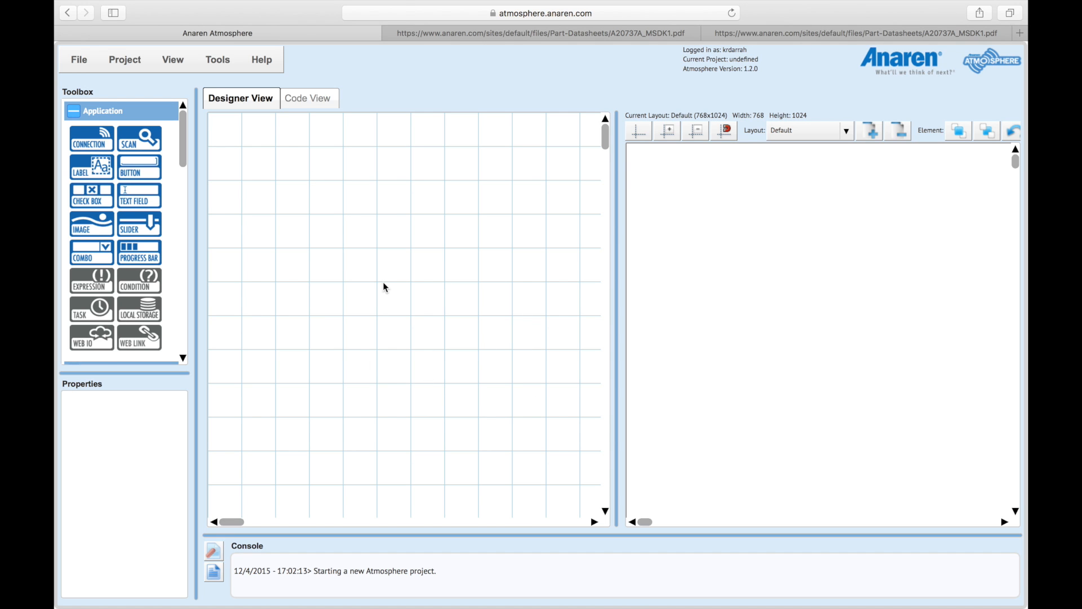
left_click(309, 97)
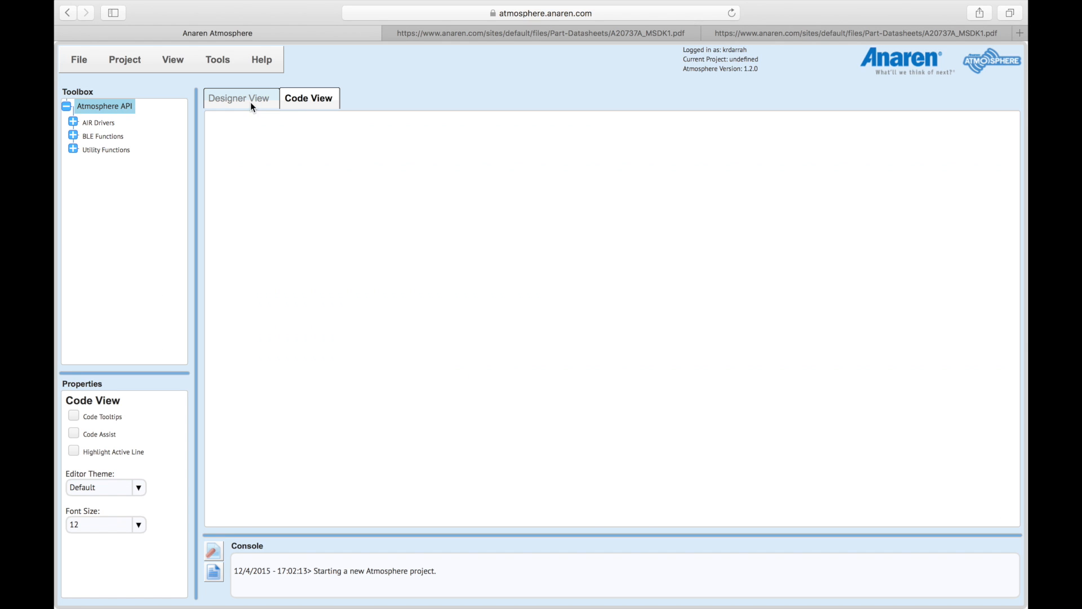
left_click(239, 98)
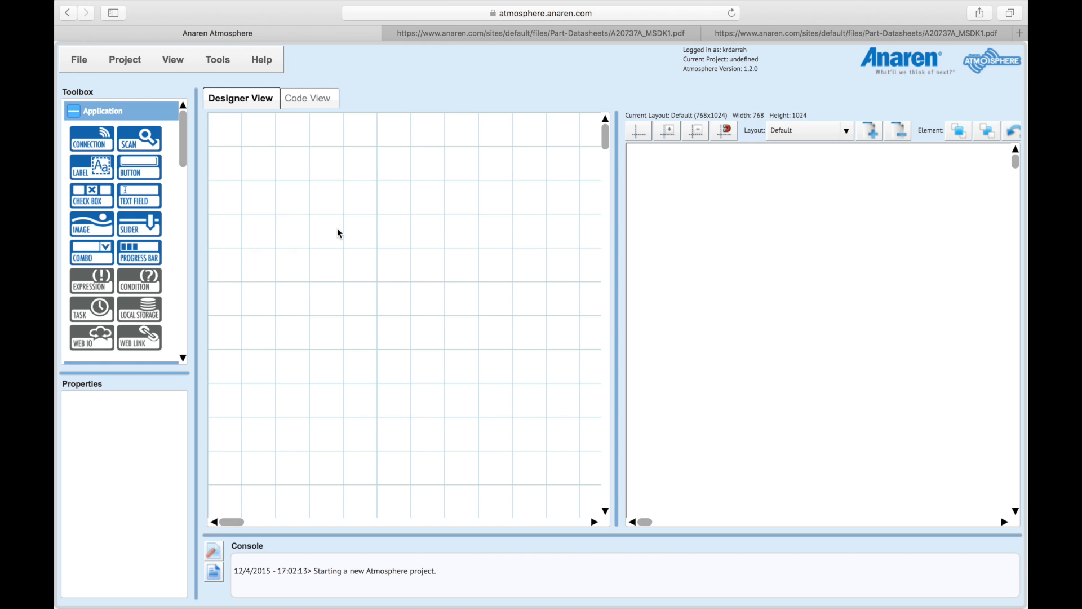
mouse_move(305, 149)
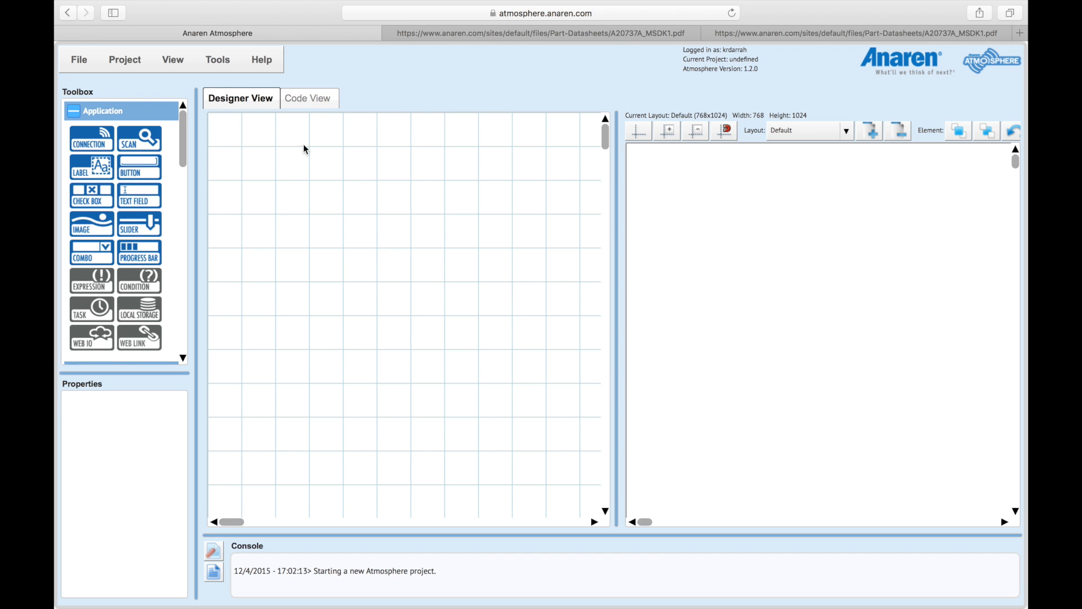
mouse_move(684, 300)
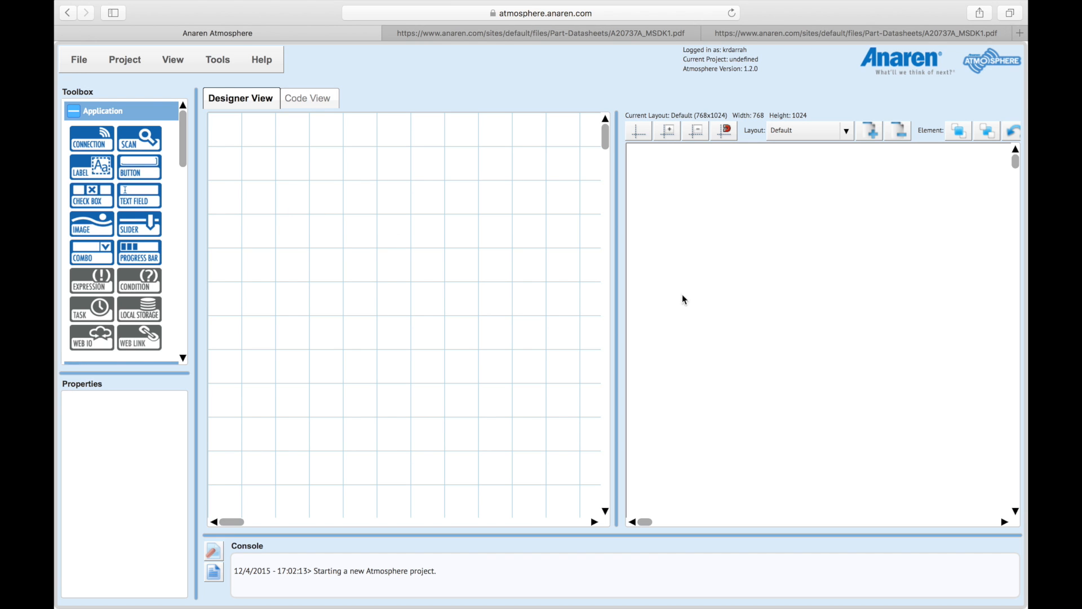
mouse_move(746, 181)
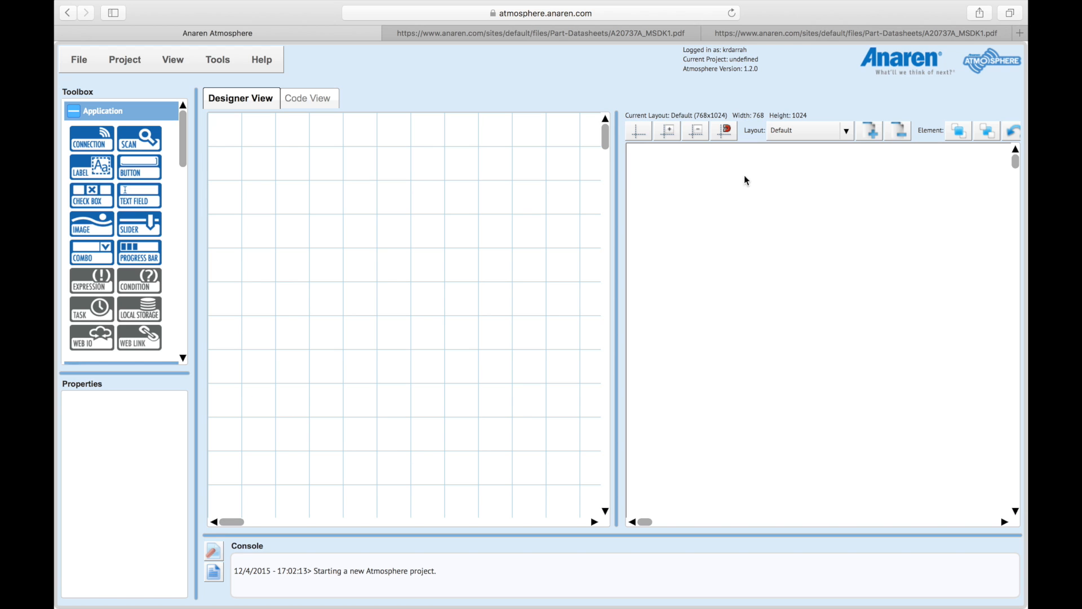
mouse_move(753, 289)
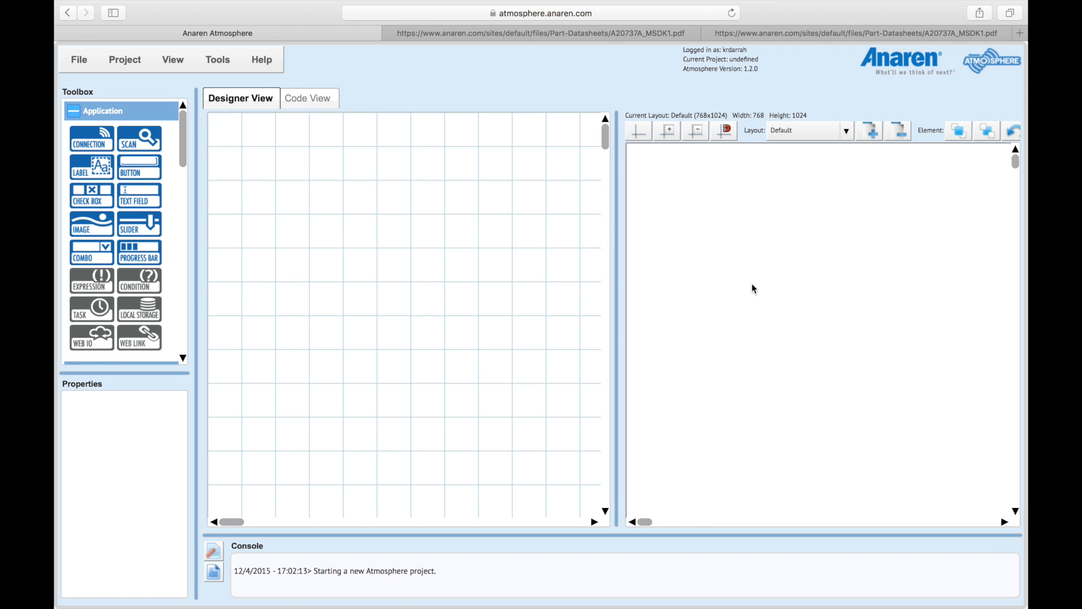
mouse_move(383, 228)
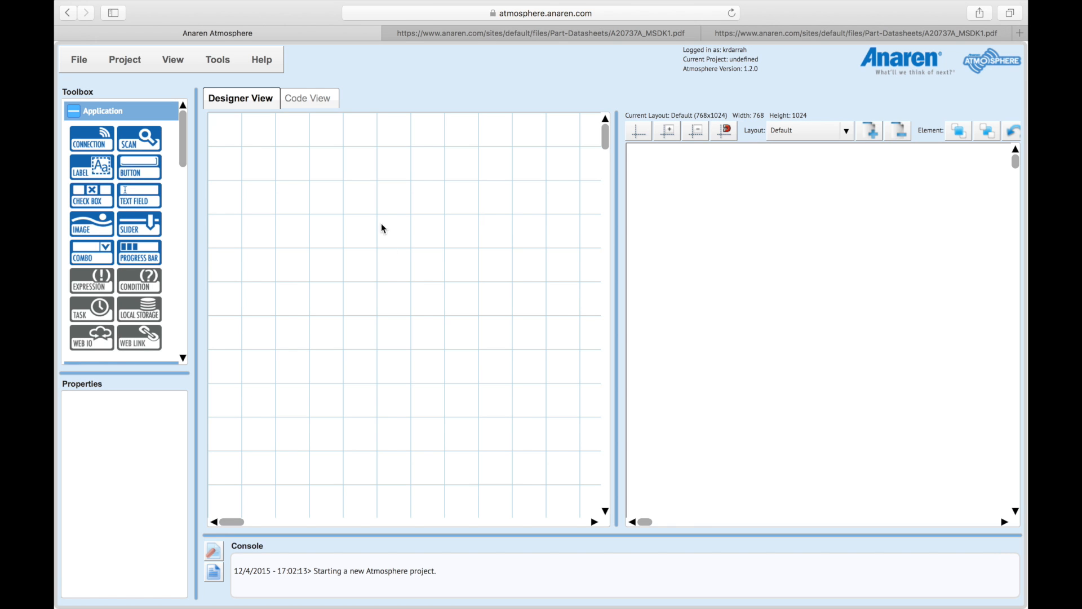
mouse_move(345, 265)
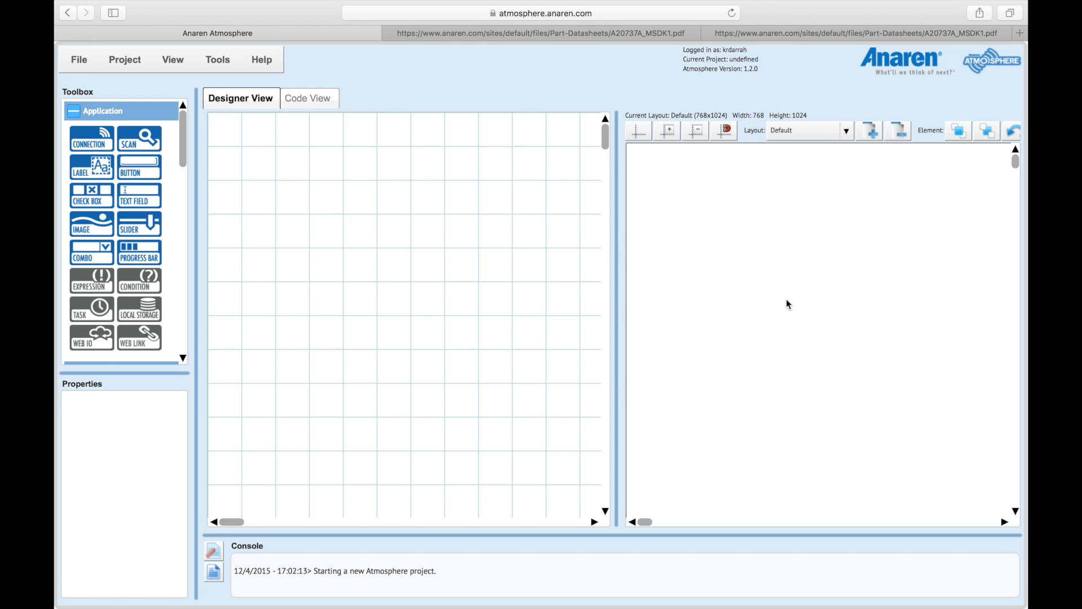
mouse_move(720, 280)
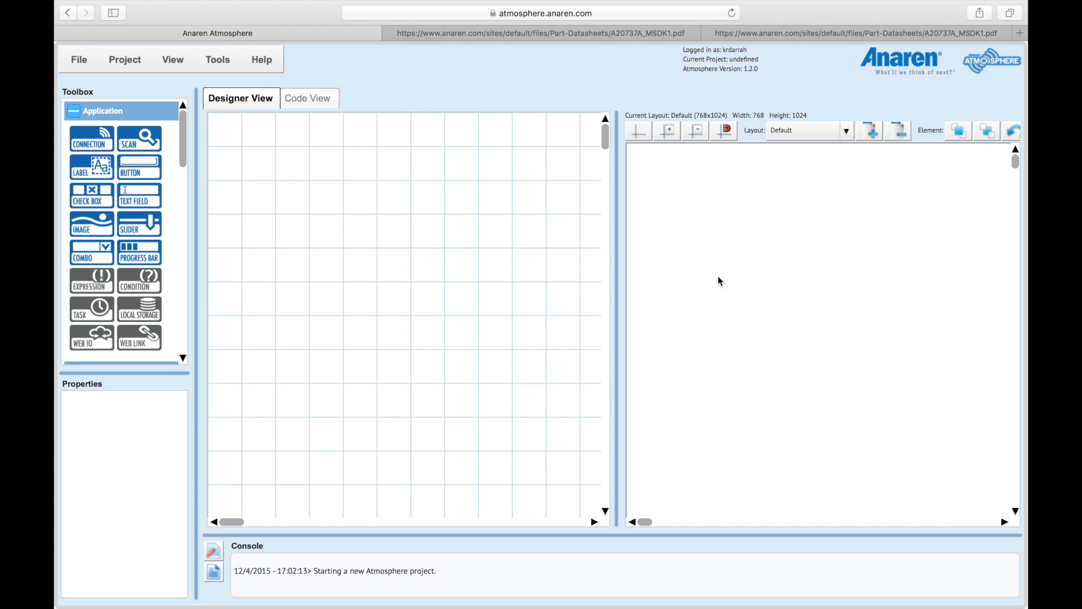
mouse_move(424, 244)
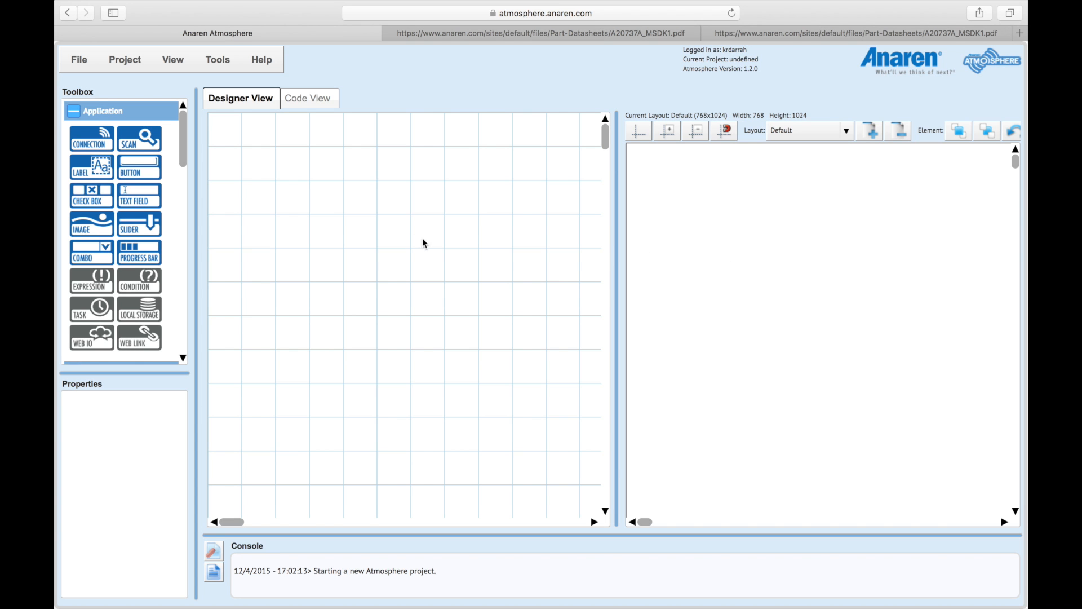
mouse_move(140, 223)
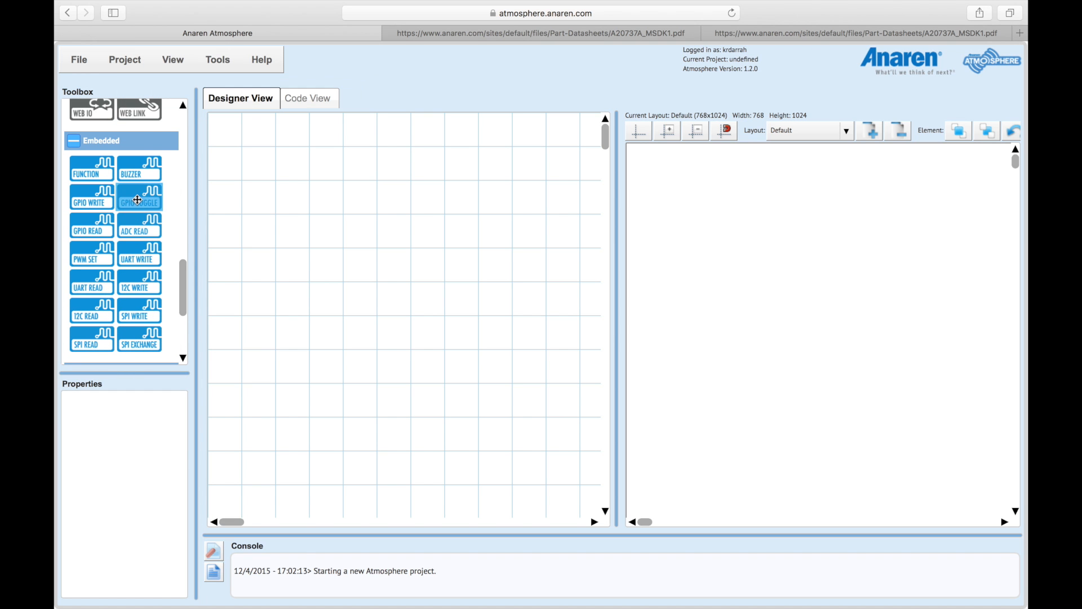
- Place a GPIO Toggle and a Button on the canvas, wire Button to GPIO Toggle, and add the iPhone 5 layout
left_click_drag(139, 199, 235, 221)
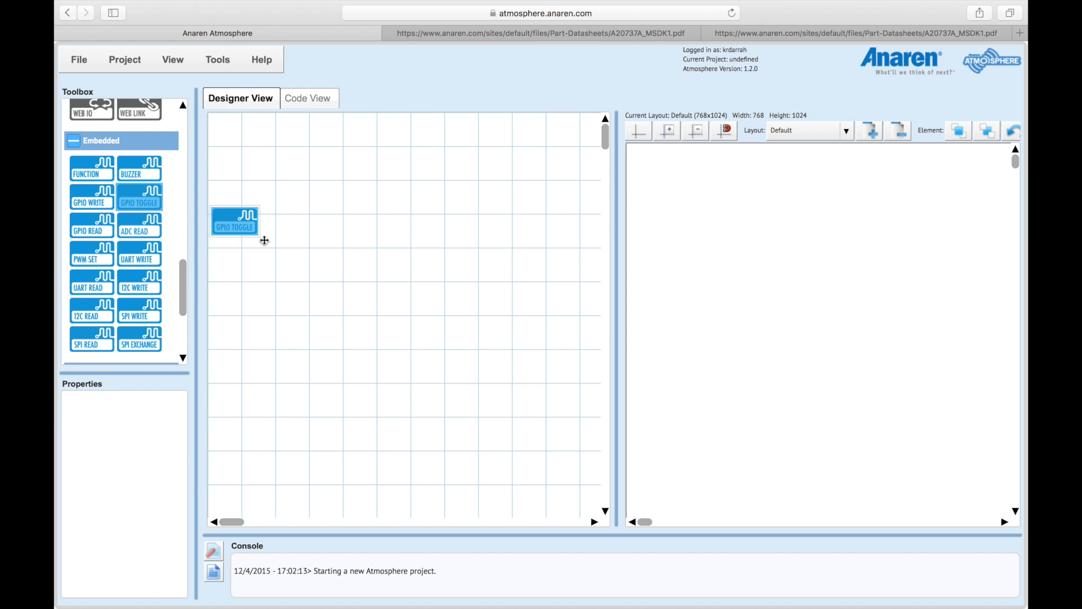
left_click_drag(235, 222, 466, 264)
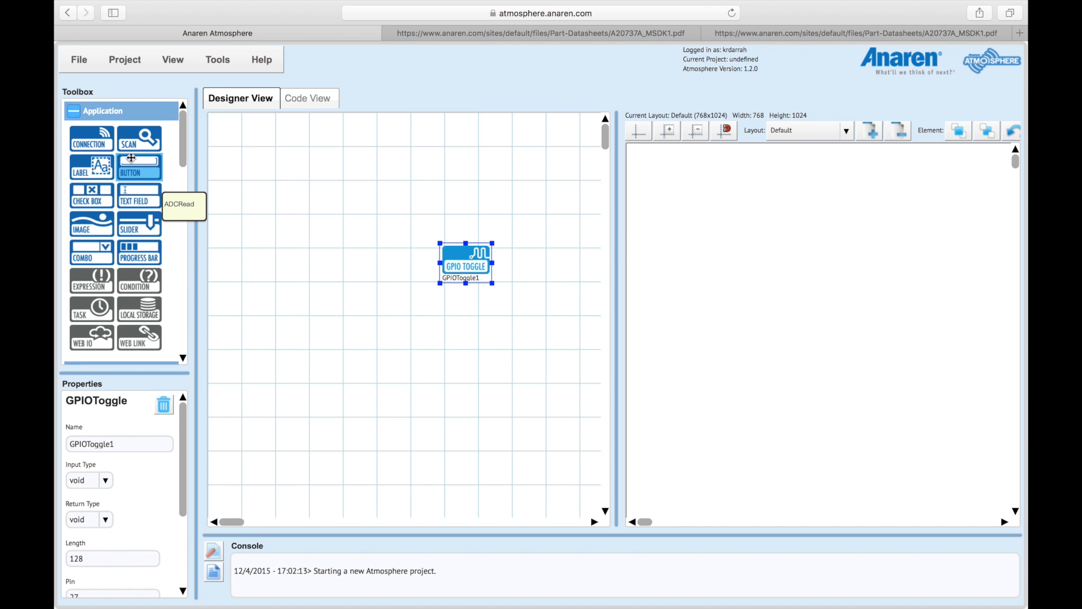
left_click_drag(139, 167, 366, 270)
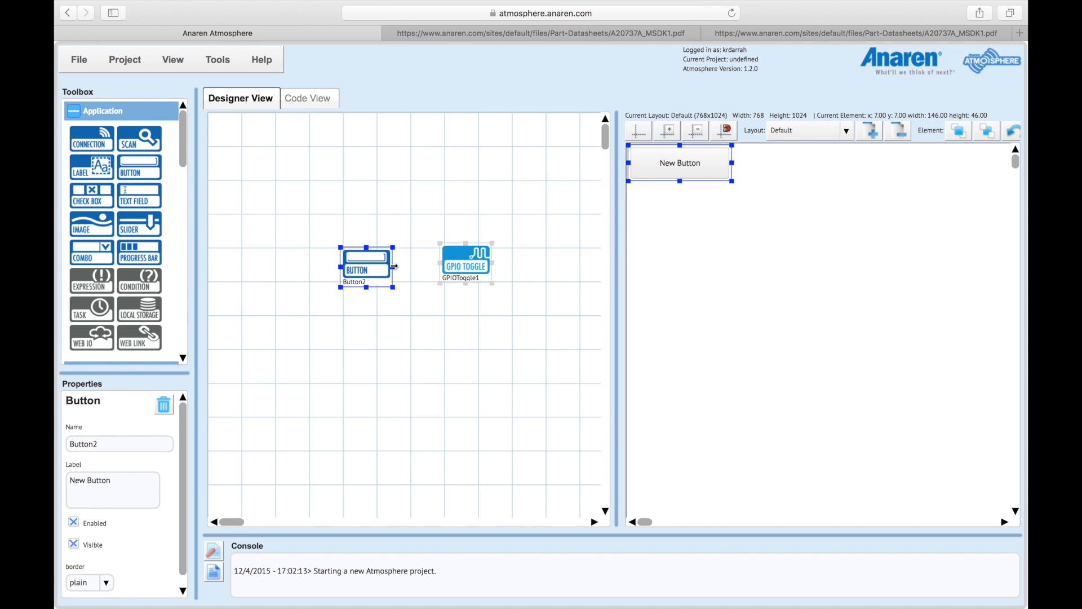
left_click_drag(390, 268, 465, 262)
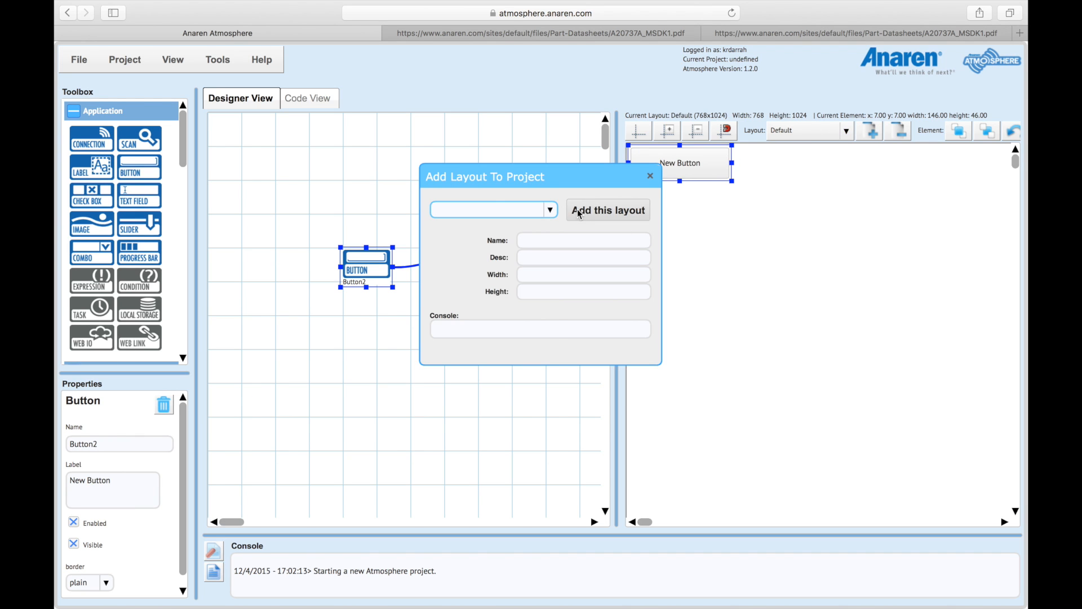
left_click(494, 210)
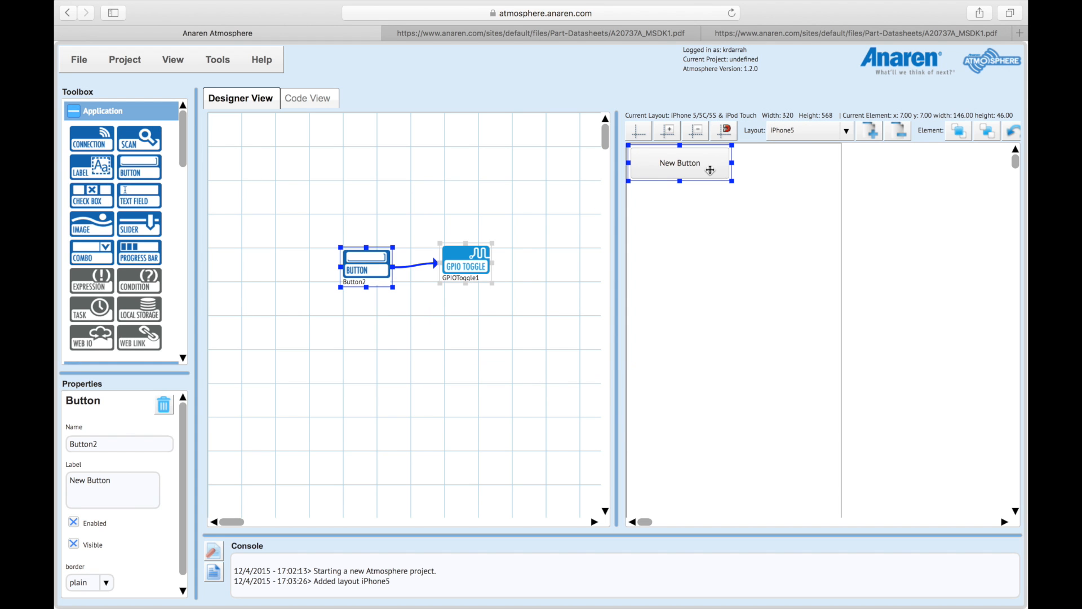
- Center the button on the iPhone5 layout and relabel it 'Toggle'
left_click_drag(680, 163, 733, 329)
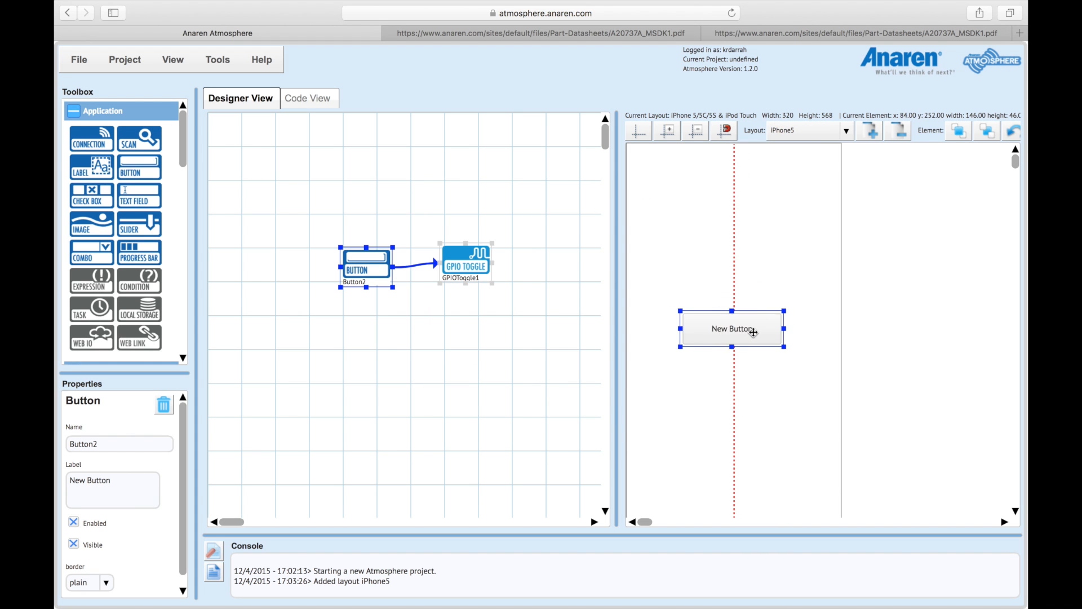
left_click_drag(734, 328, 734, 335)
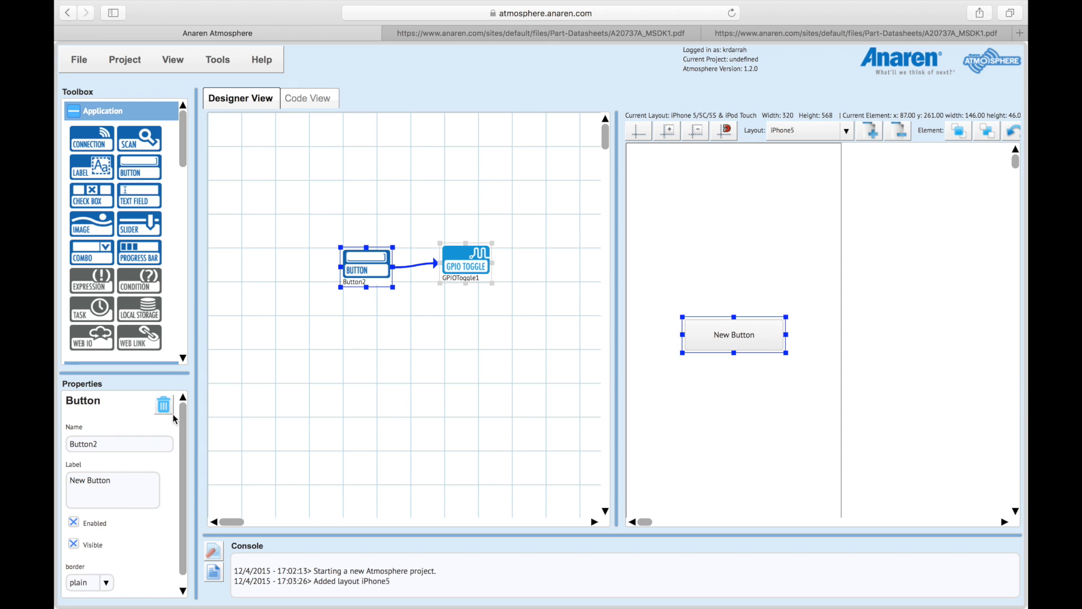
triple_click(112, 481)
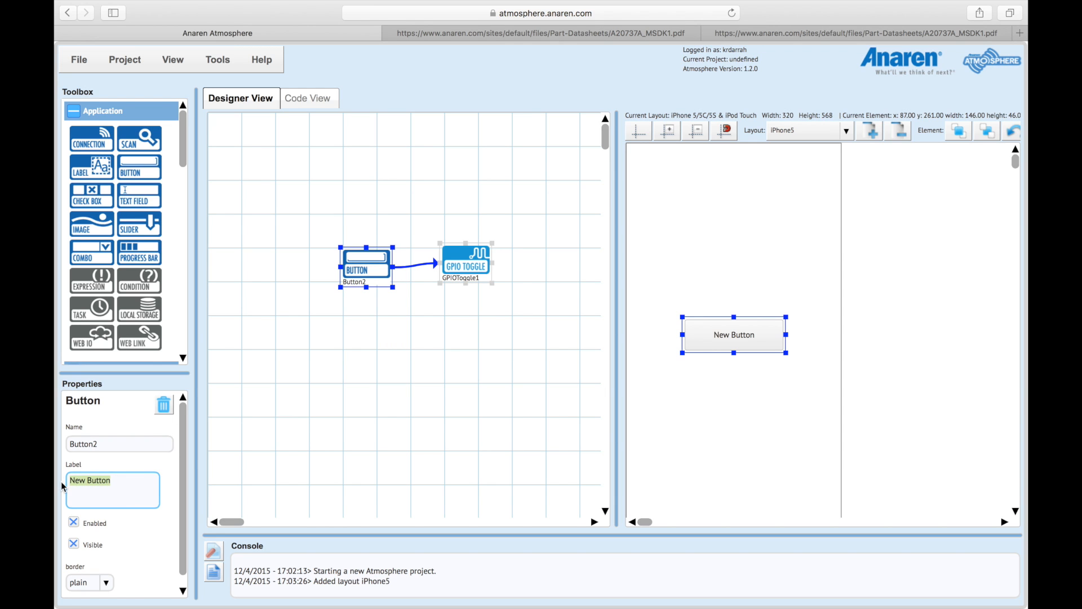
type("Toggle")
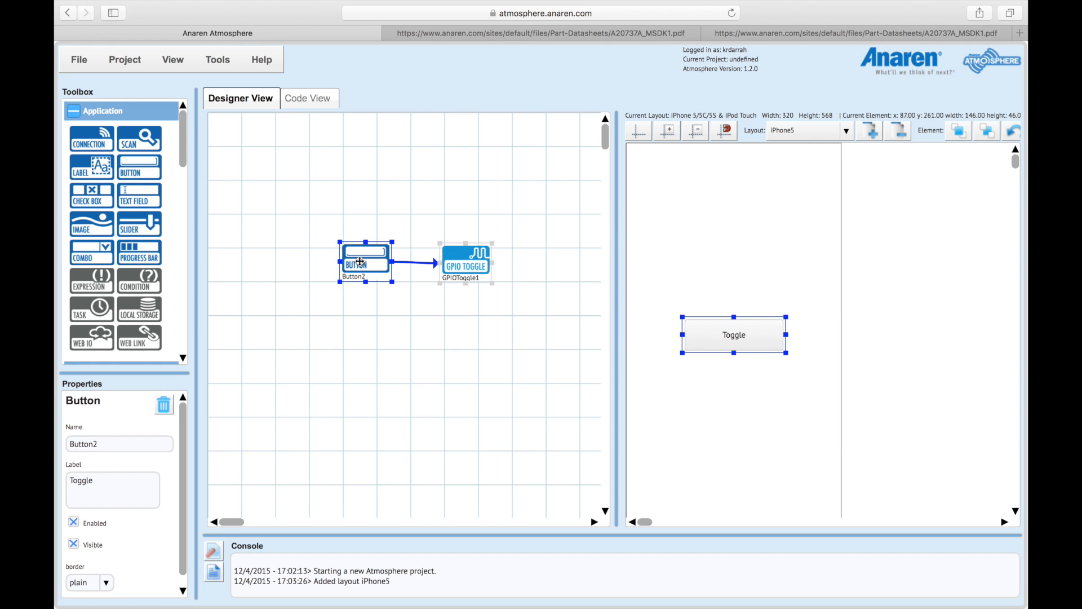
- Set the GPIO Toggle's output pin to 0 and switch to the generated code
left_click(467, 264)
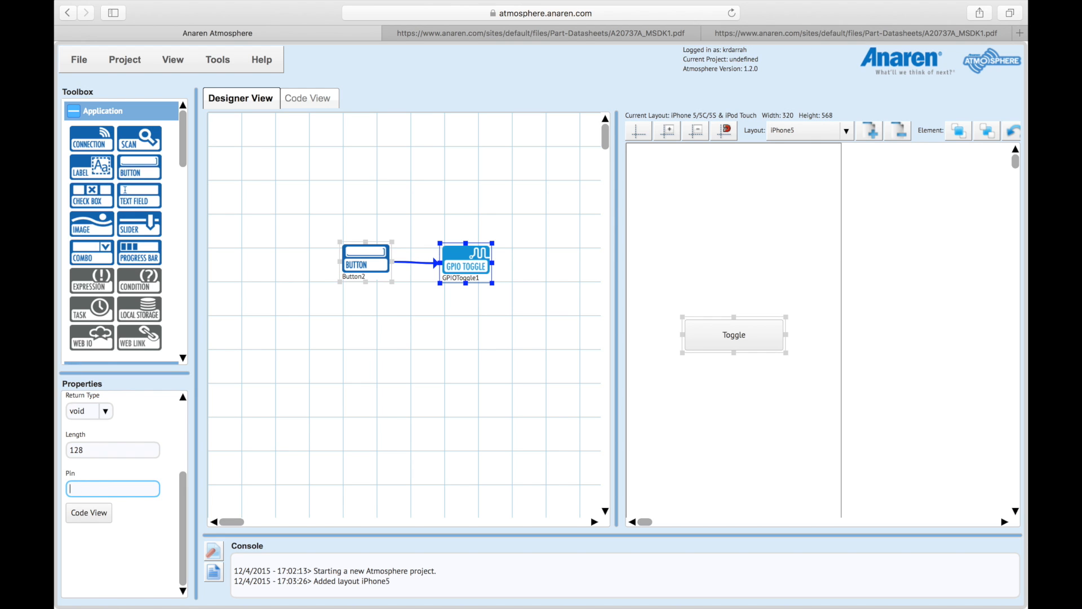
type("0")
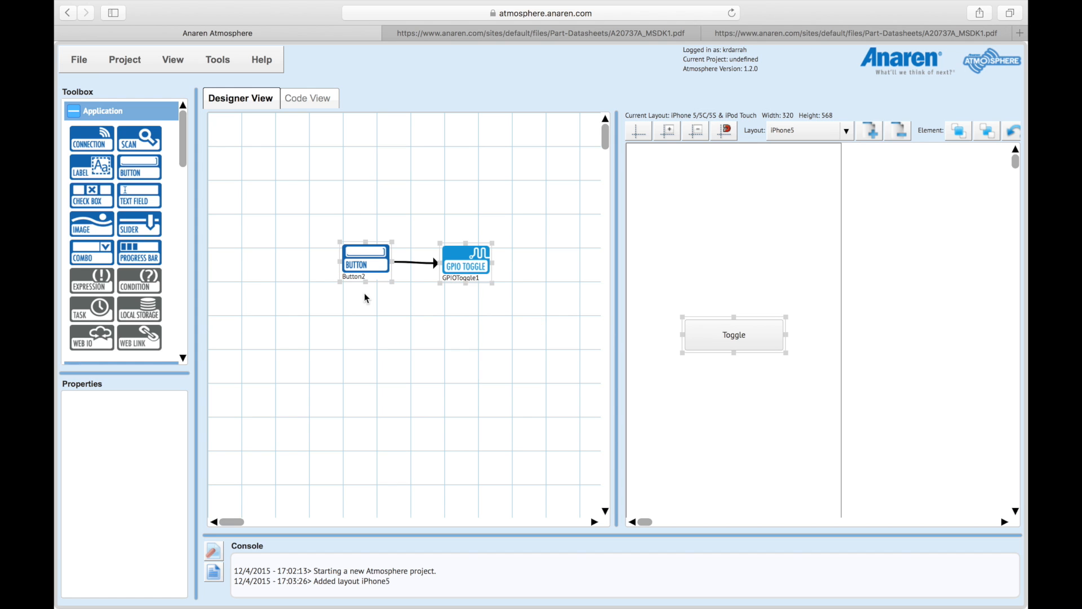
left_click(308, 98)
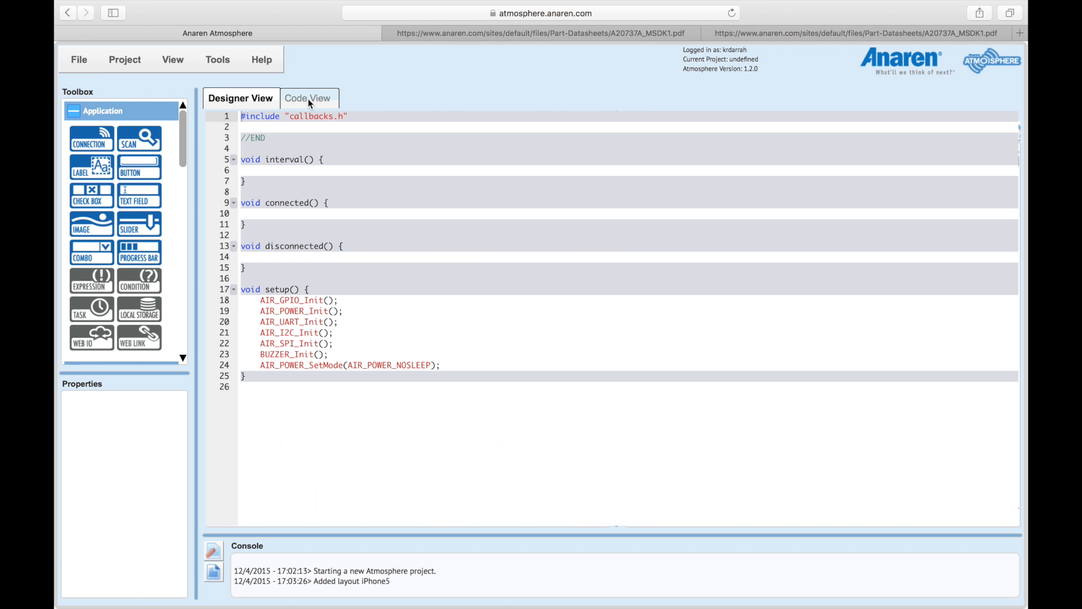
- Show Code View with the generated GPIOToggle1 function
left_click(308, 98)
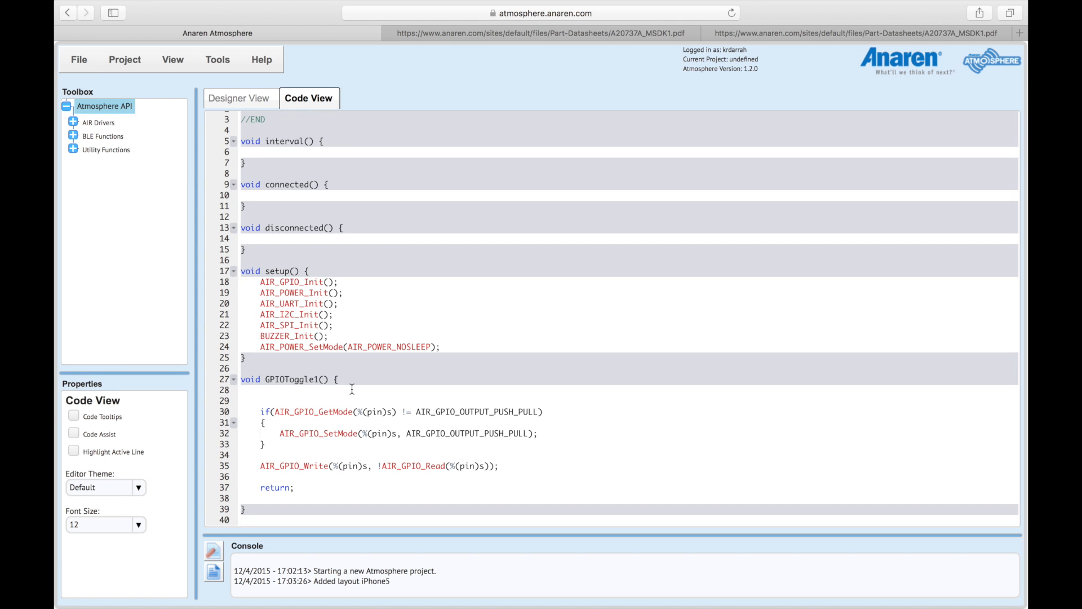
mouse_move(298, 466)
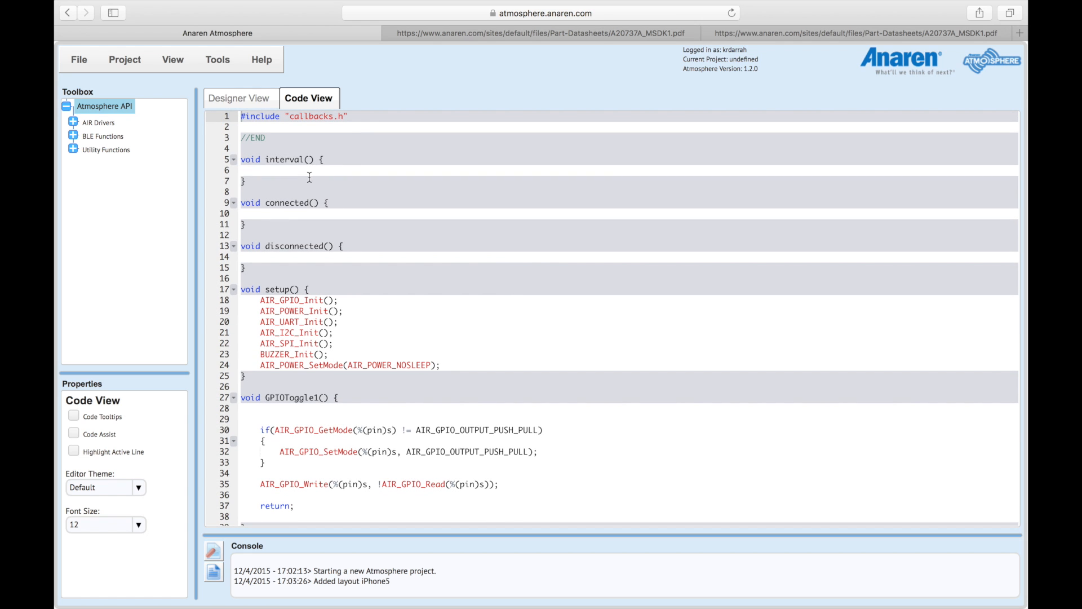
mouse_move(318, 174)
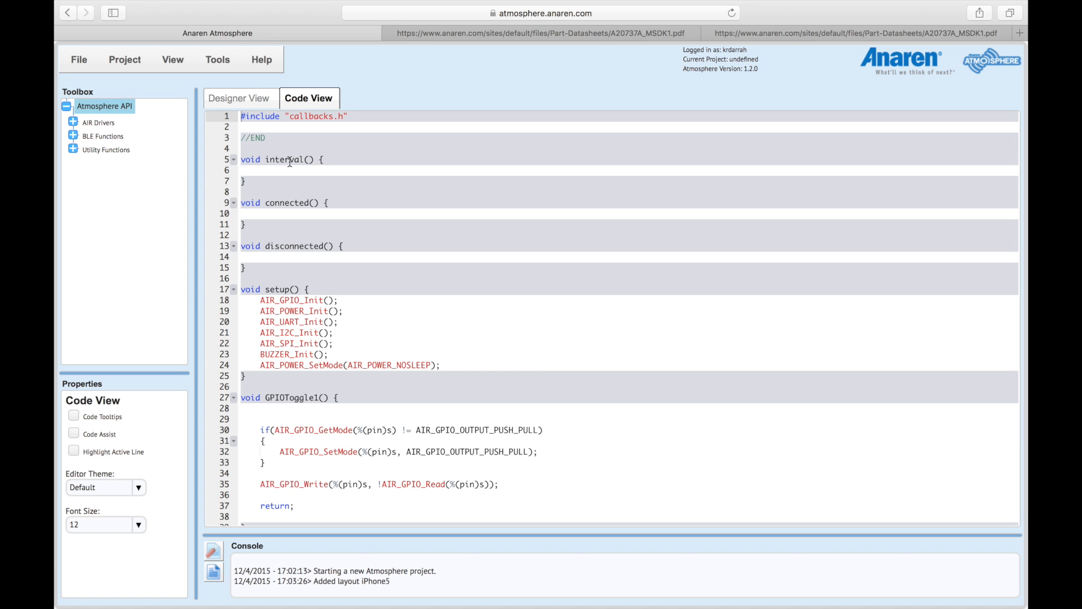
left_click(125, 59)
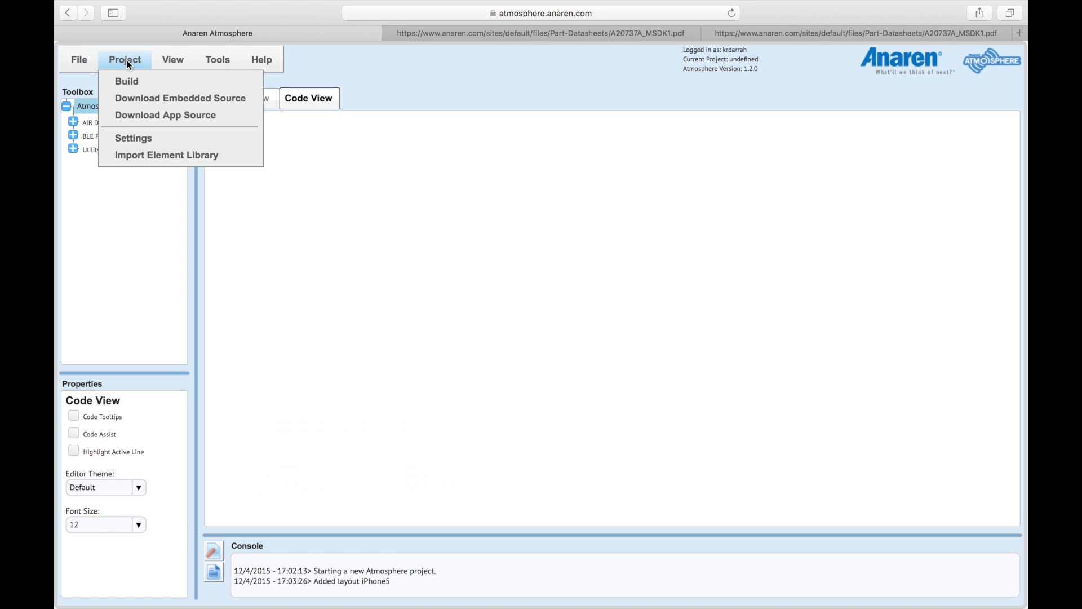
left_click(133, 138)
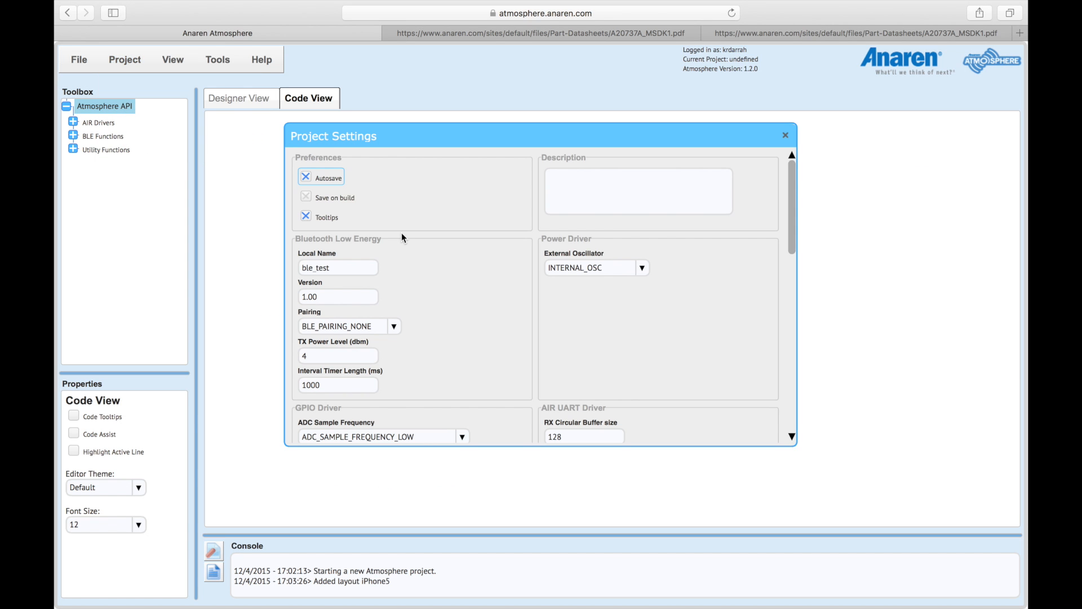
left_click(305, 197)
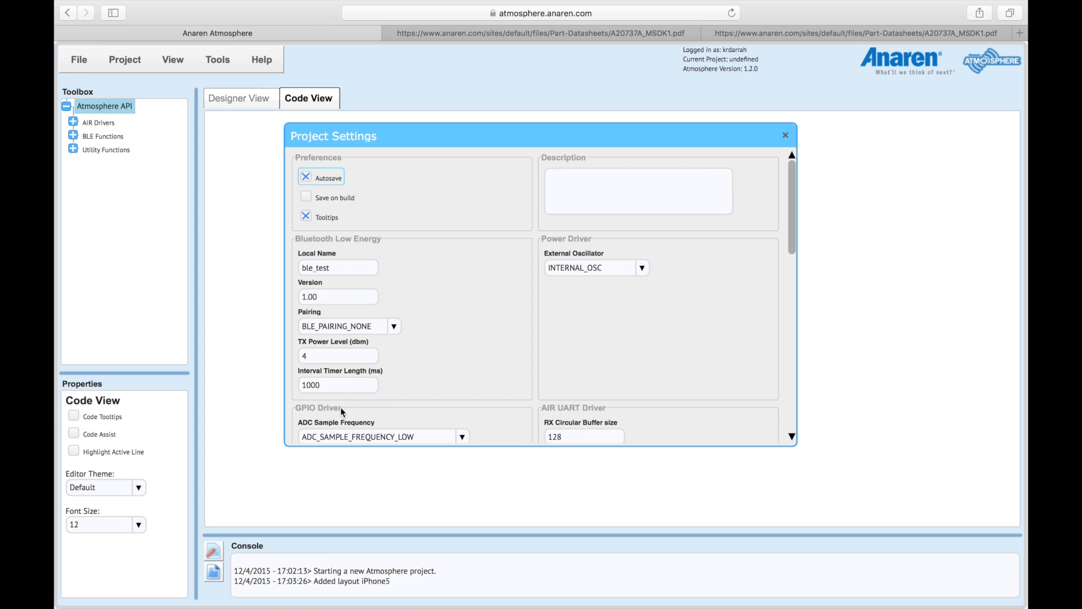
left_click(337, 384)
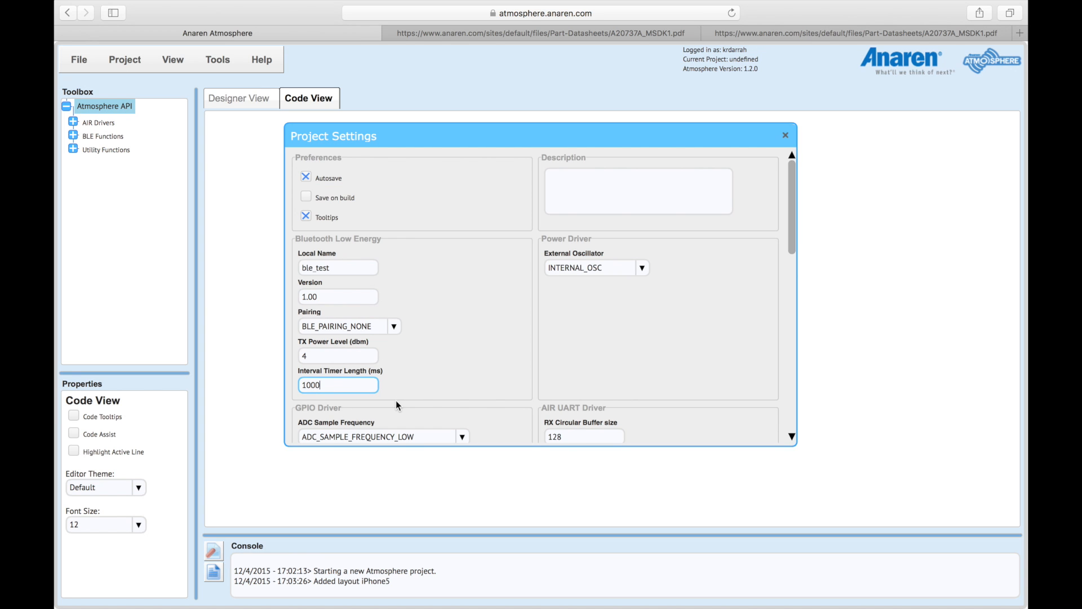
mouse_move(886, 201)
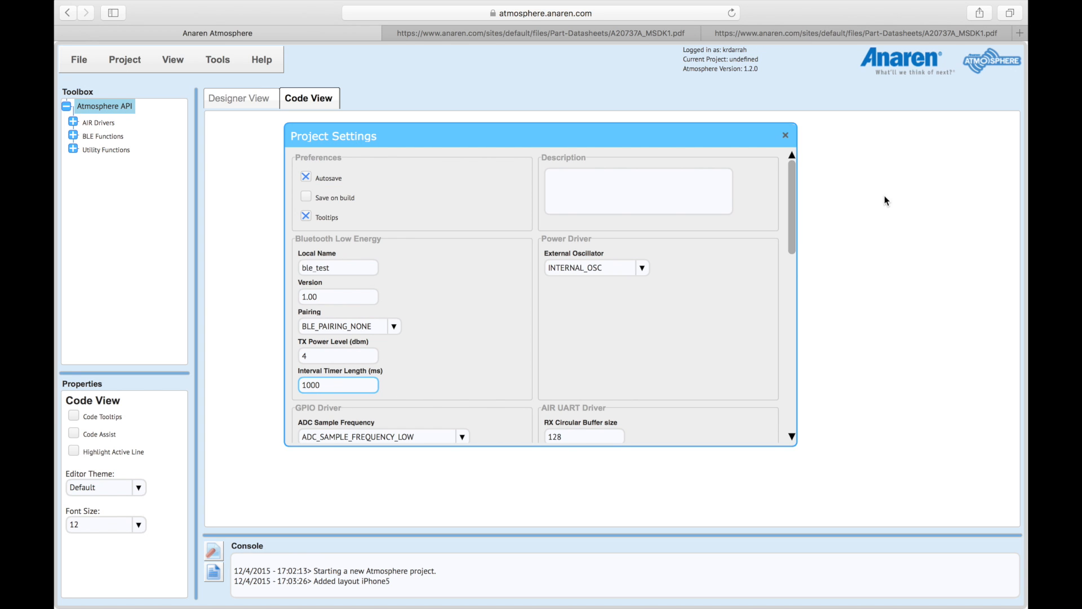
- Close Project Settings, scroll through the generated code, and return to Designer View
left_click(785, 134)
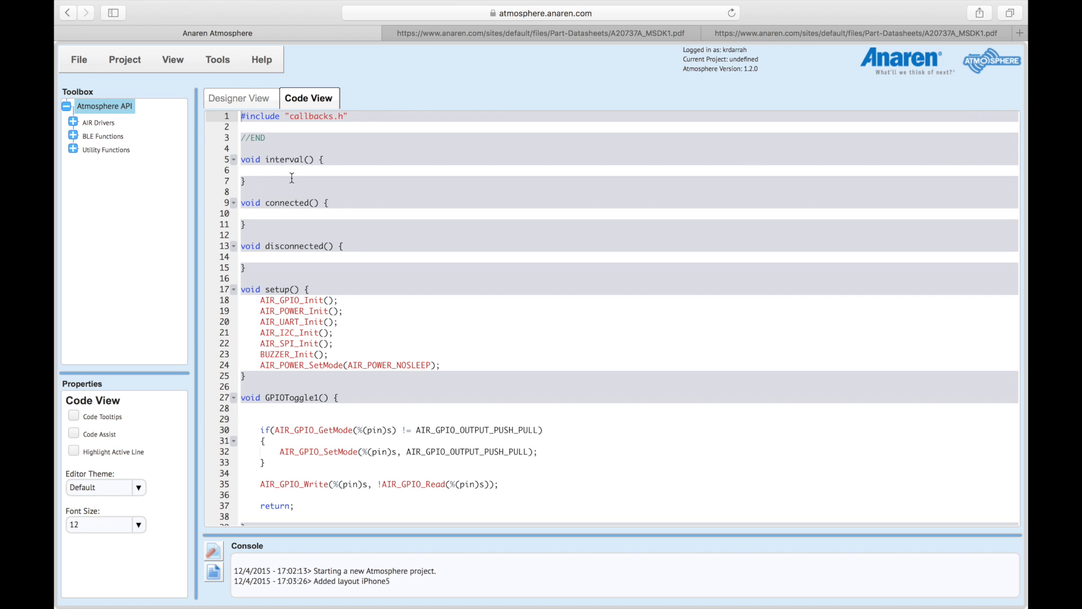
mouse_move(339, 218)
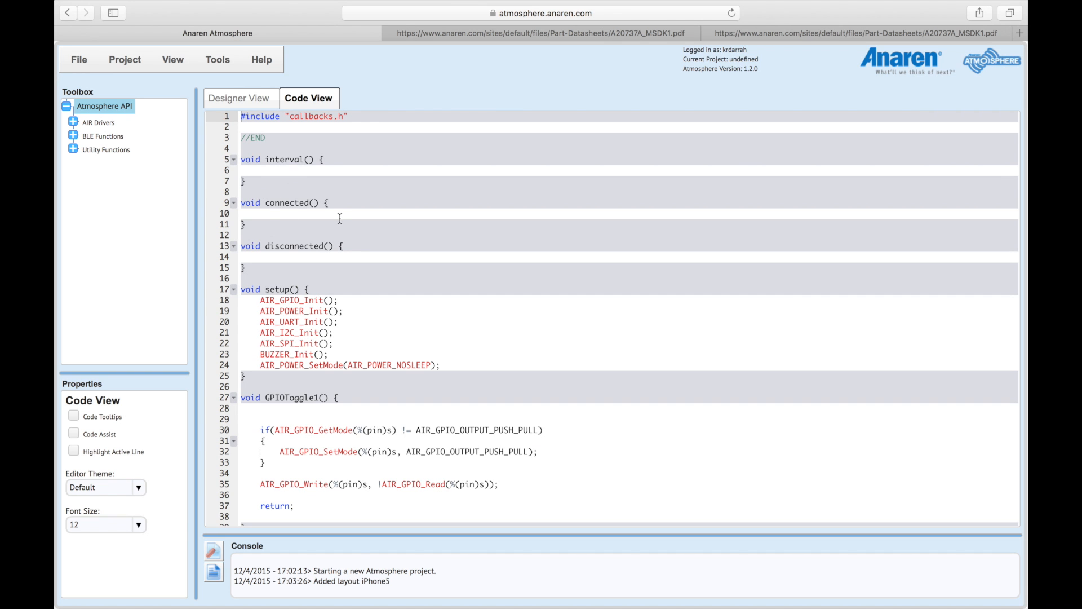
mouse_move(332, 254)
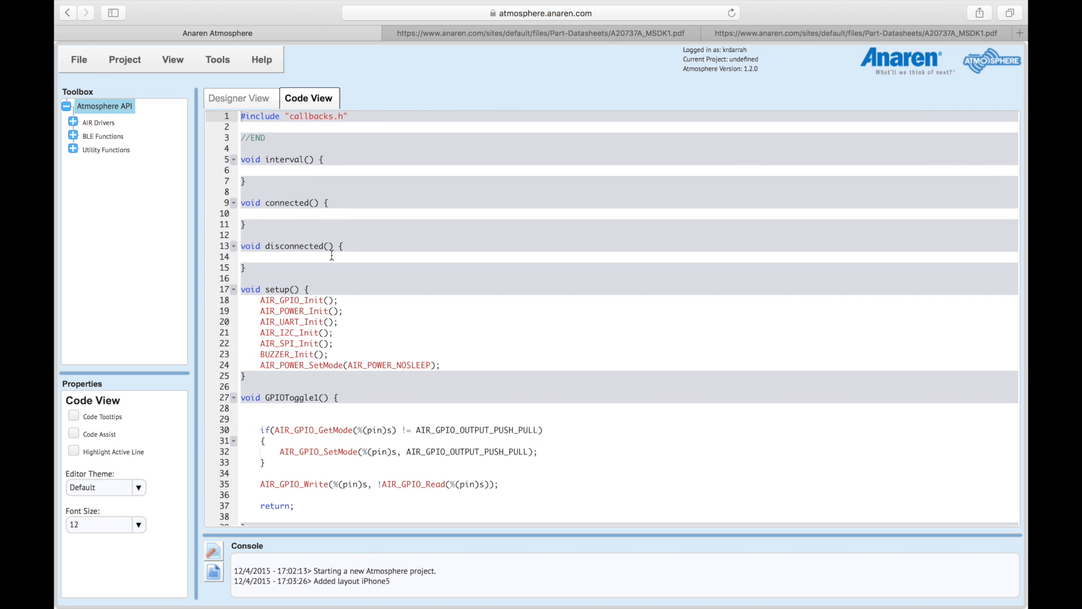
mouse_move(337, 234)
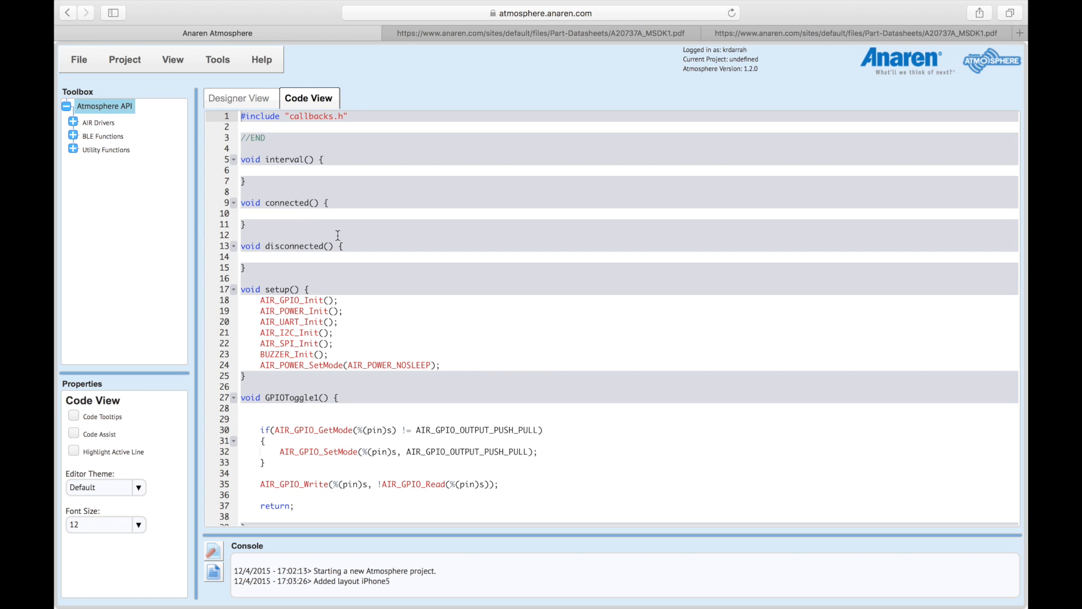
mouse_move(436, 268)
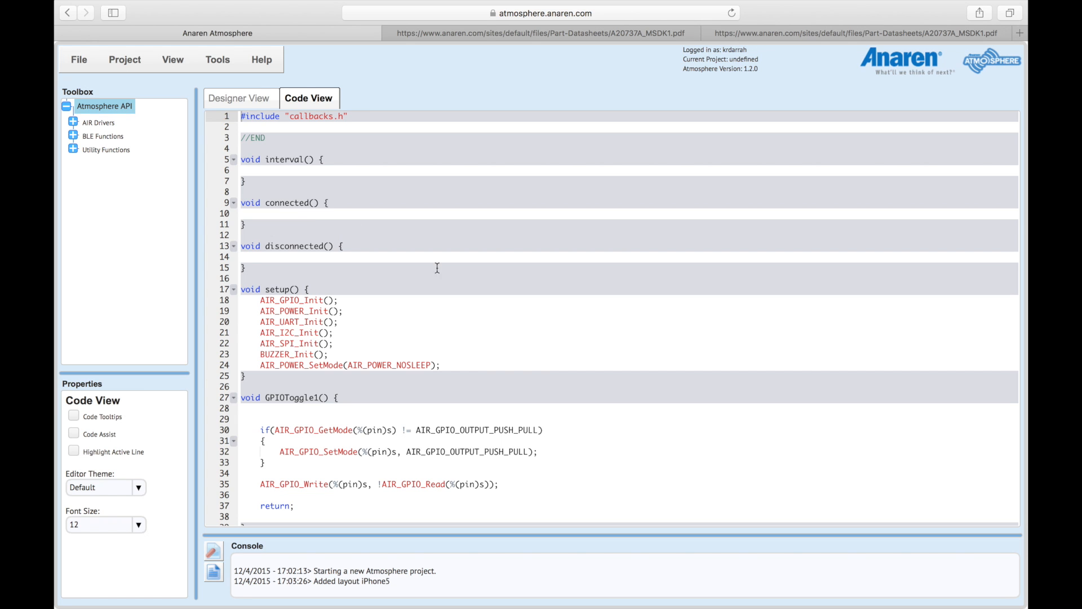
scroll("down", 3)
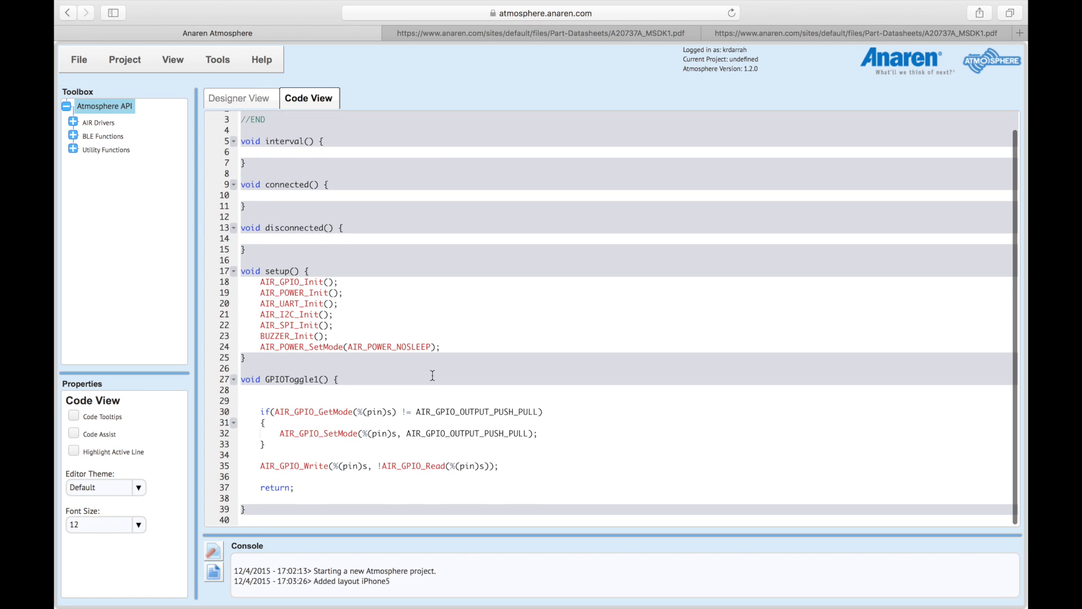
scroll("up", 3)
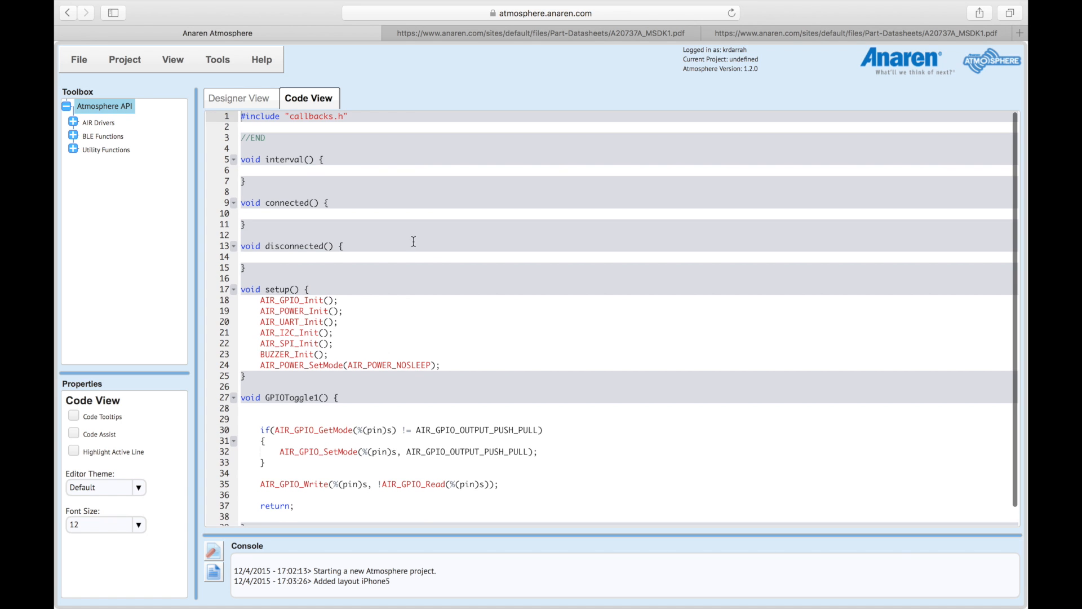
left_click(240, 98)
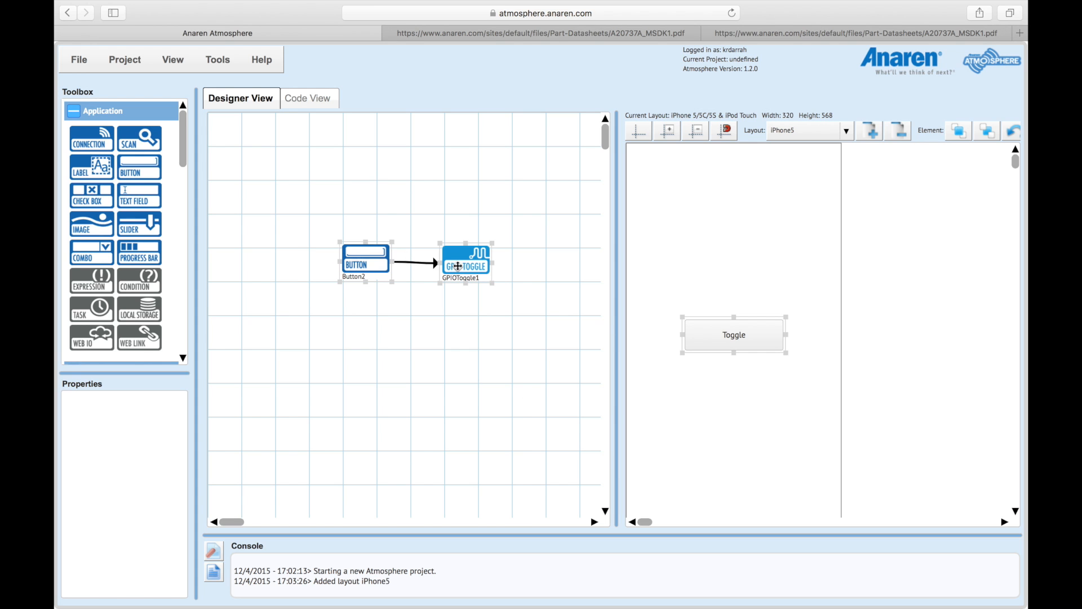
- Build the project via Project > Build so the console reports 'Building project...'
left_click(125, 60)
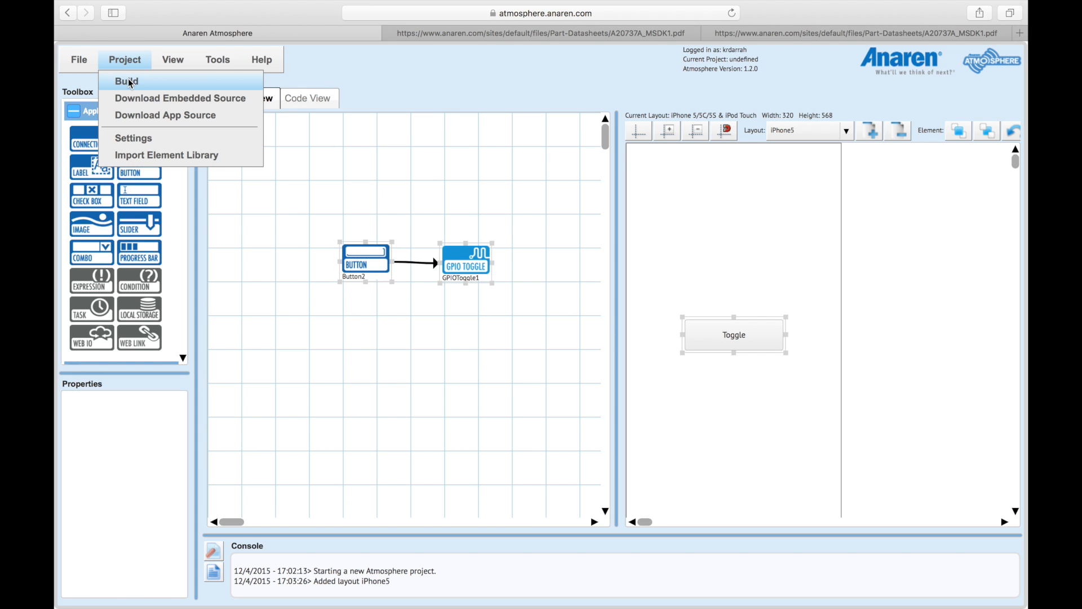
left_click(127, 82)
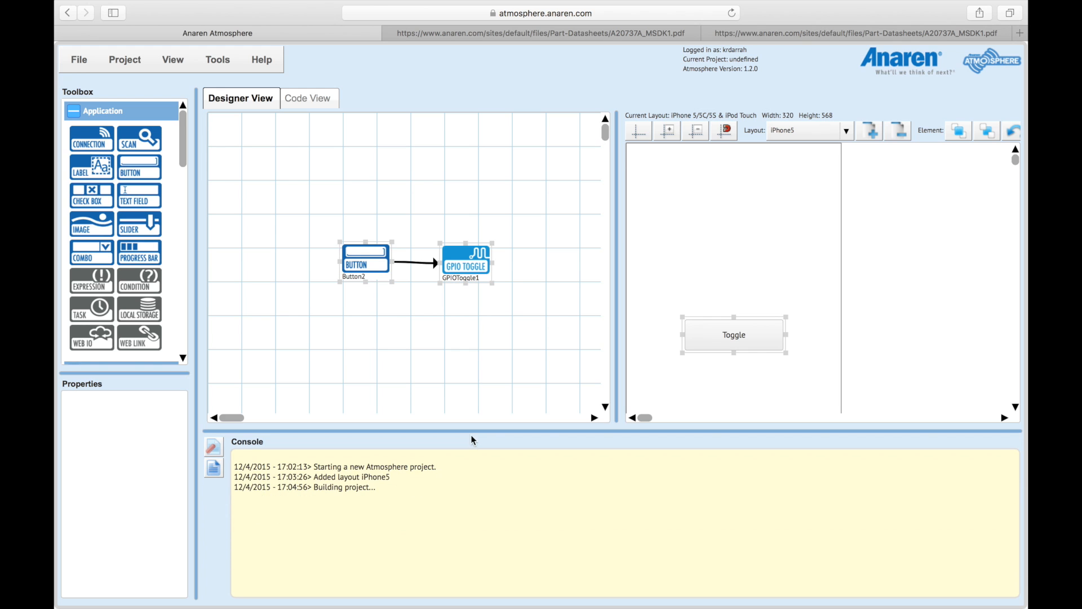
mouse_move(482, 538)
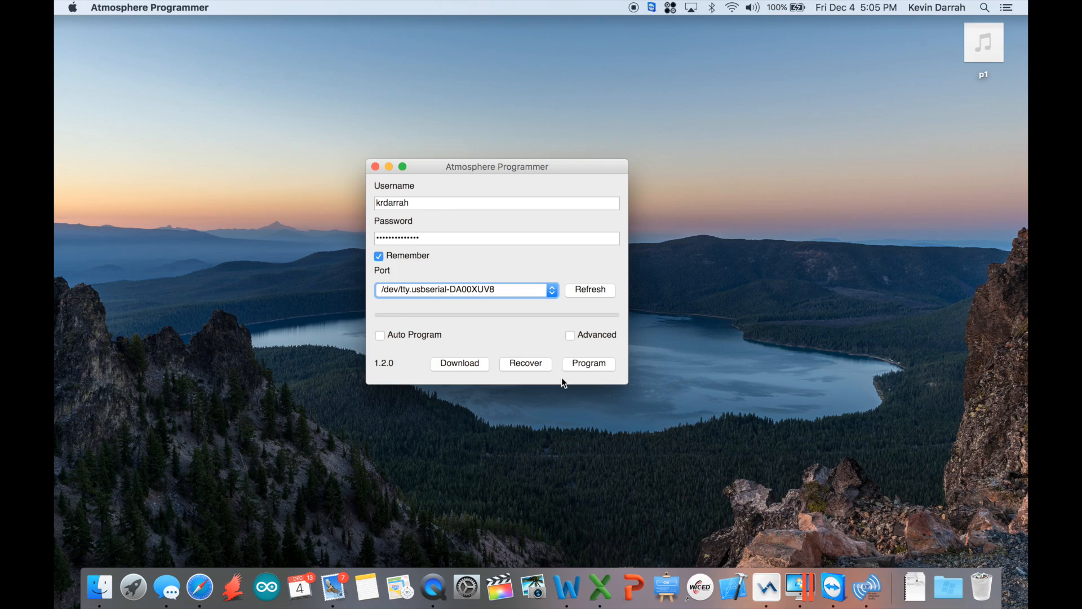
mouse_move(576, 304)
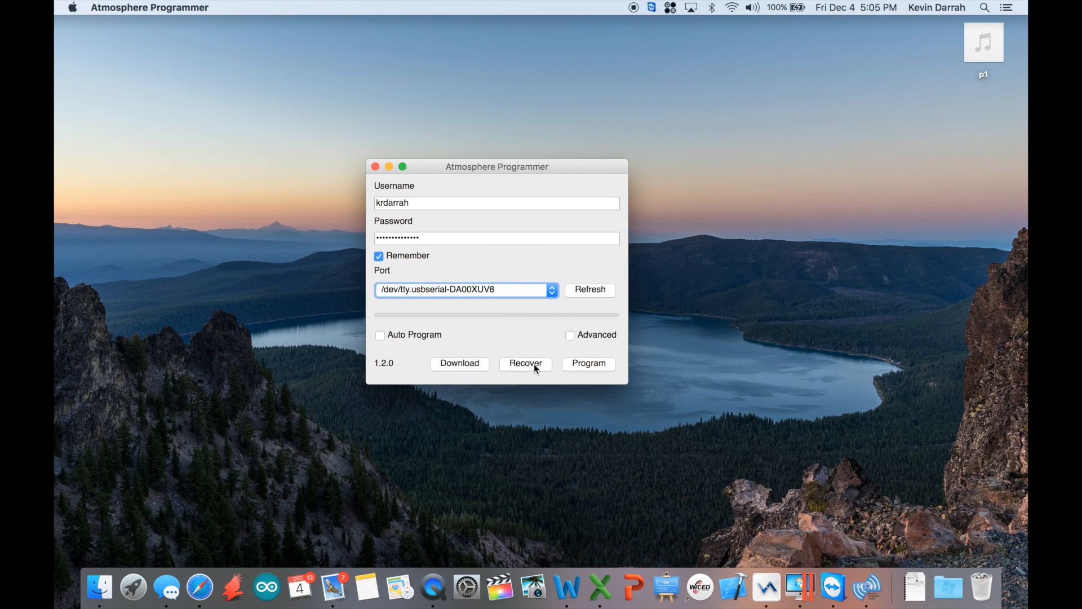
- Flash the built firmware onto the module in Atmosphere Programmer, then swipe back to the browser desktop
left_click(525, 363)
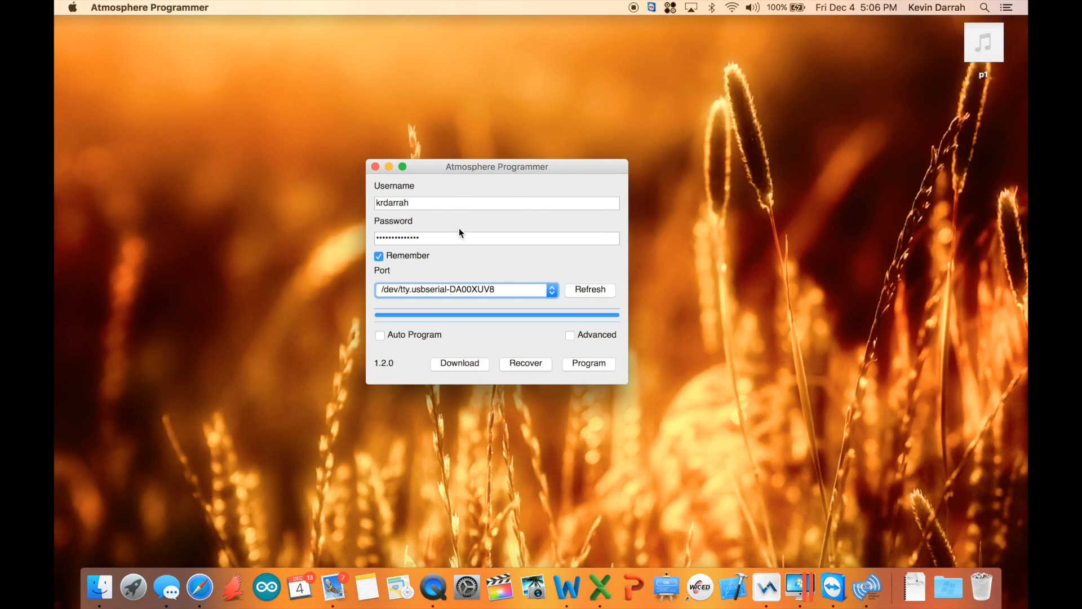
left_click_drag(497, 166, 482, 164)
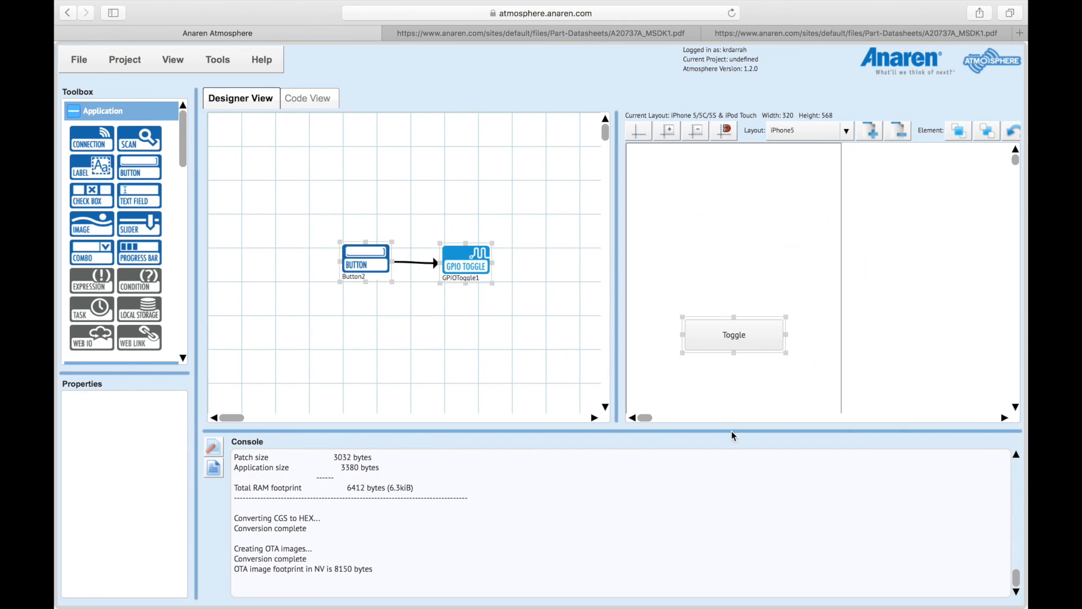
mouse_move(537, 363)
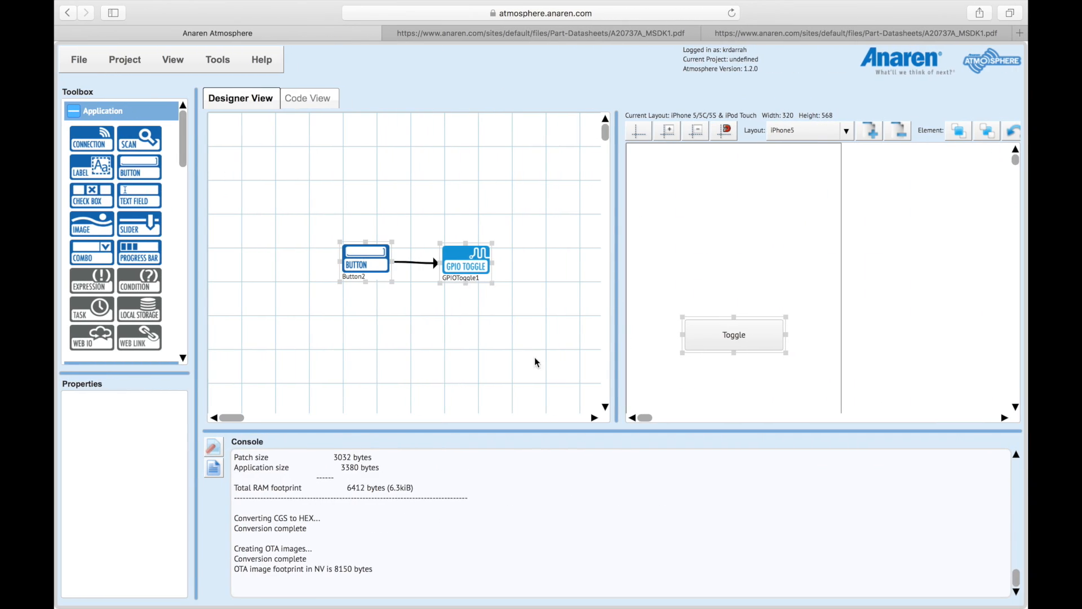
left_click(466, 264)
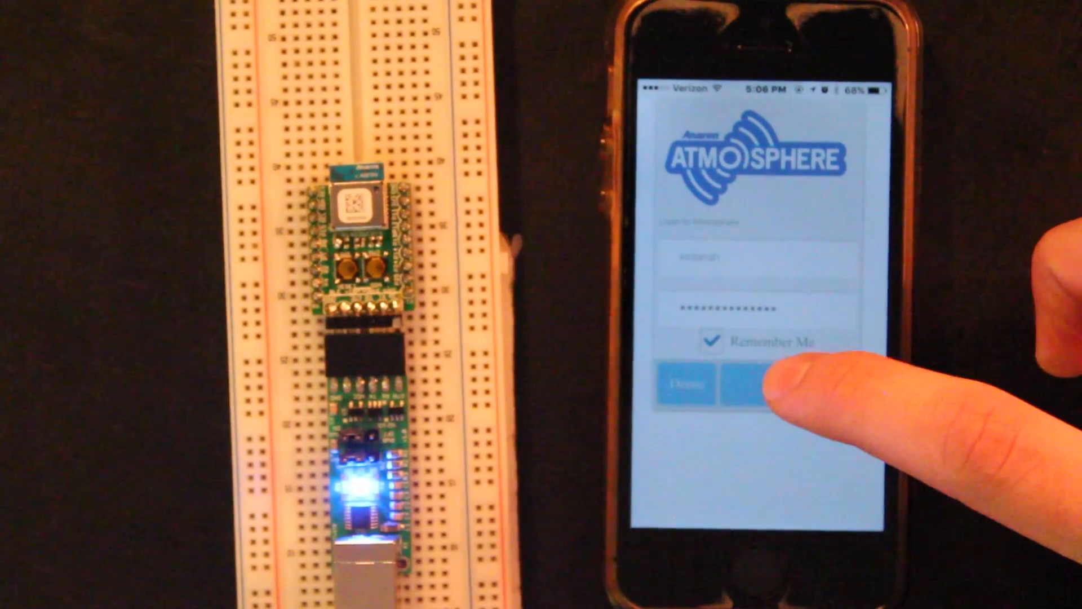
- Log in, connect to the ble_test module, and toggle its GPIO output twice from the phone
left_click(755, 387)
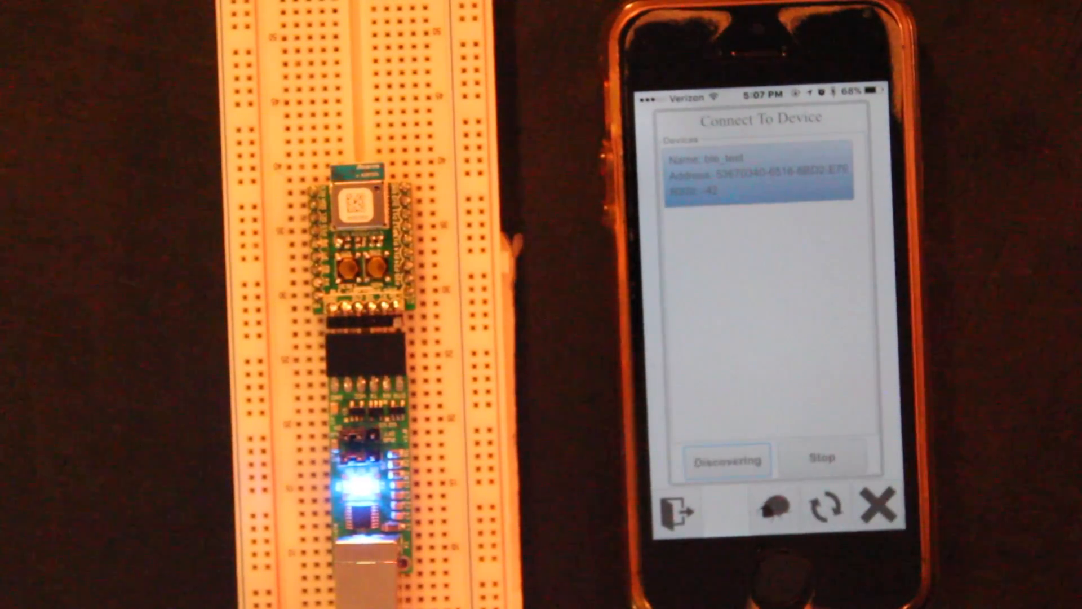
left_click(762, 172)
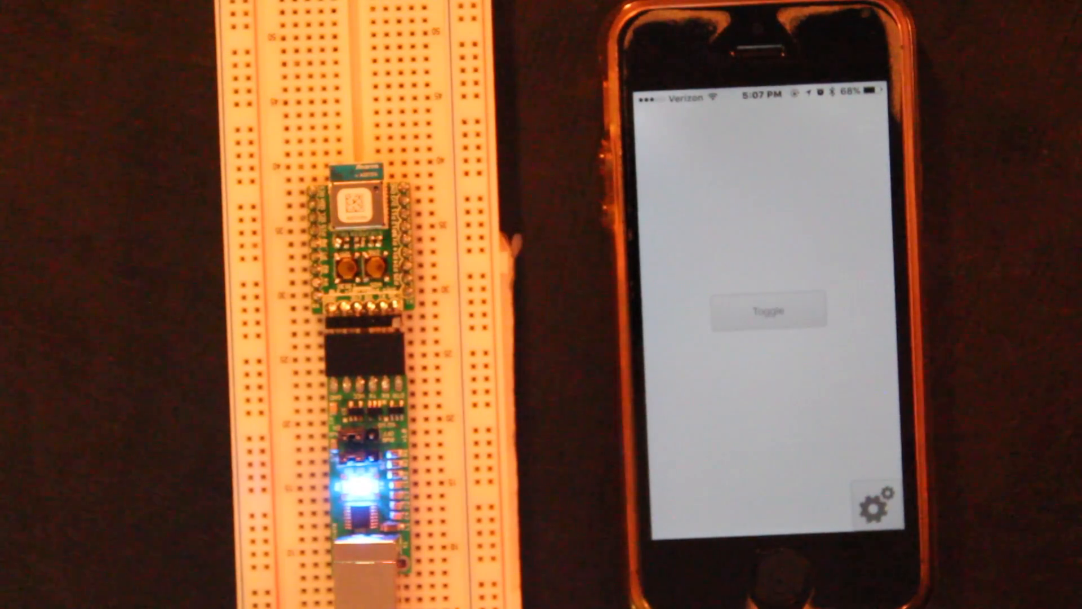
left_click(767, 311)
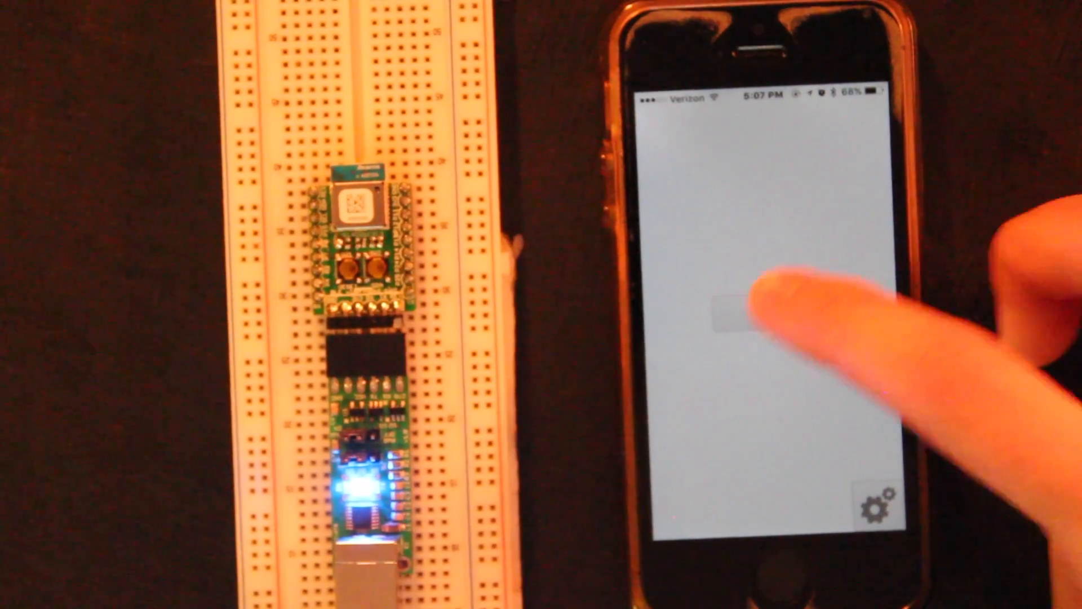
left_click(762, 310)
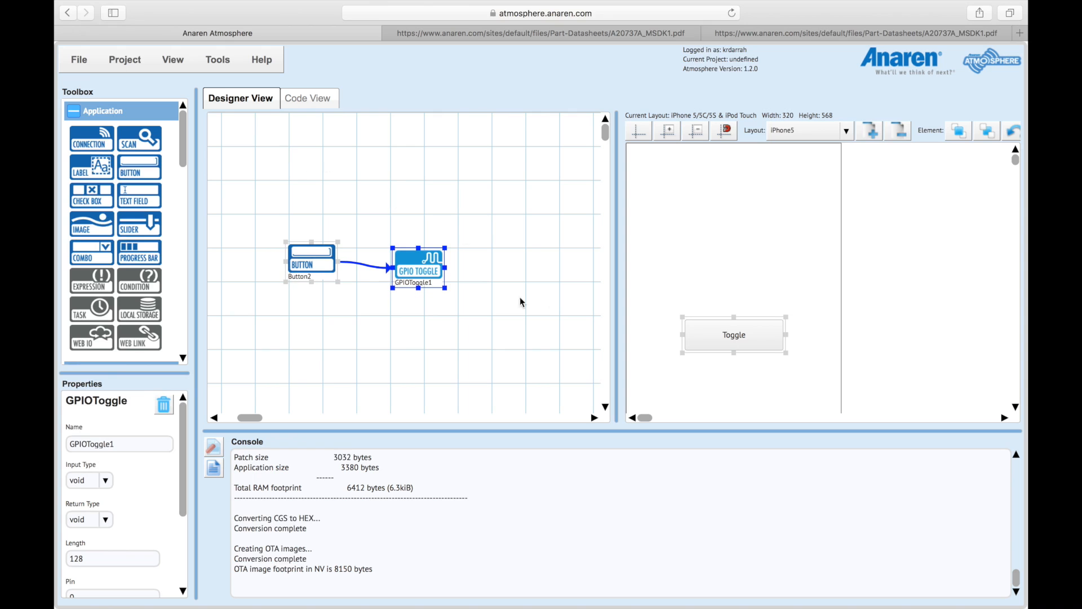
mouse_move(548, 327)
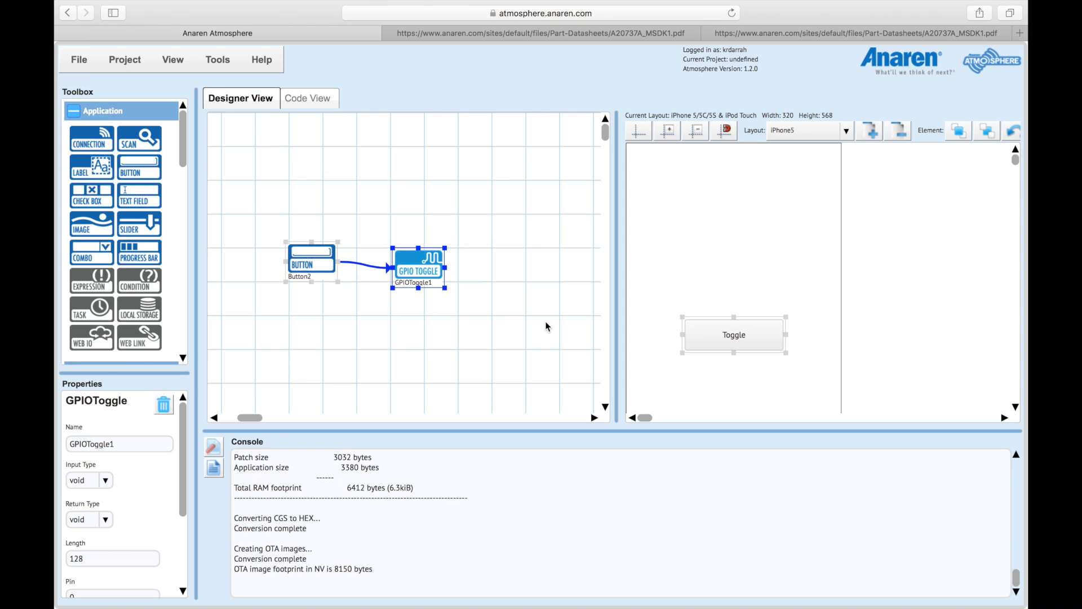